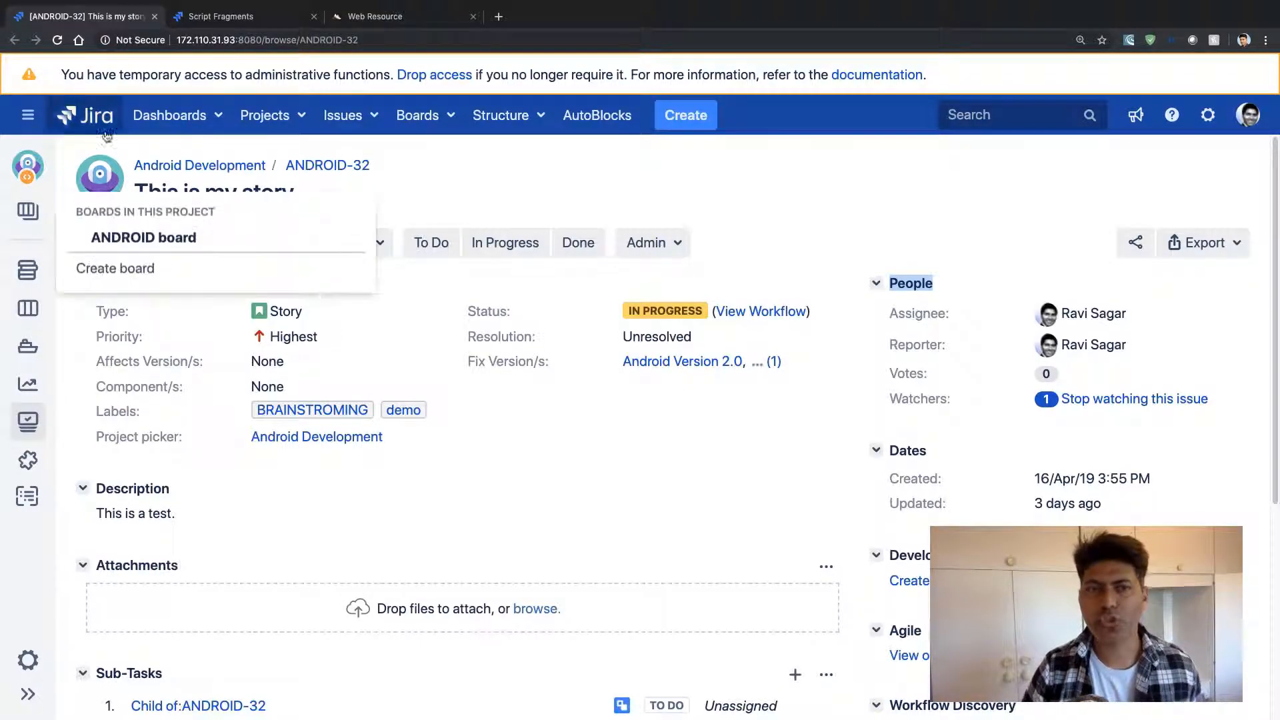
Inspect the issue's People panel markup in Chrome DevTools.
left_click(651, 184)
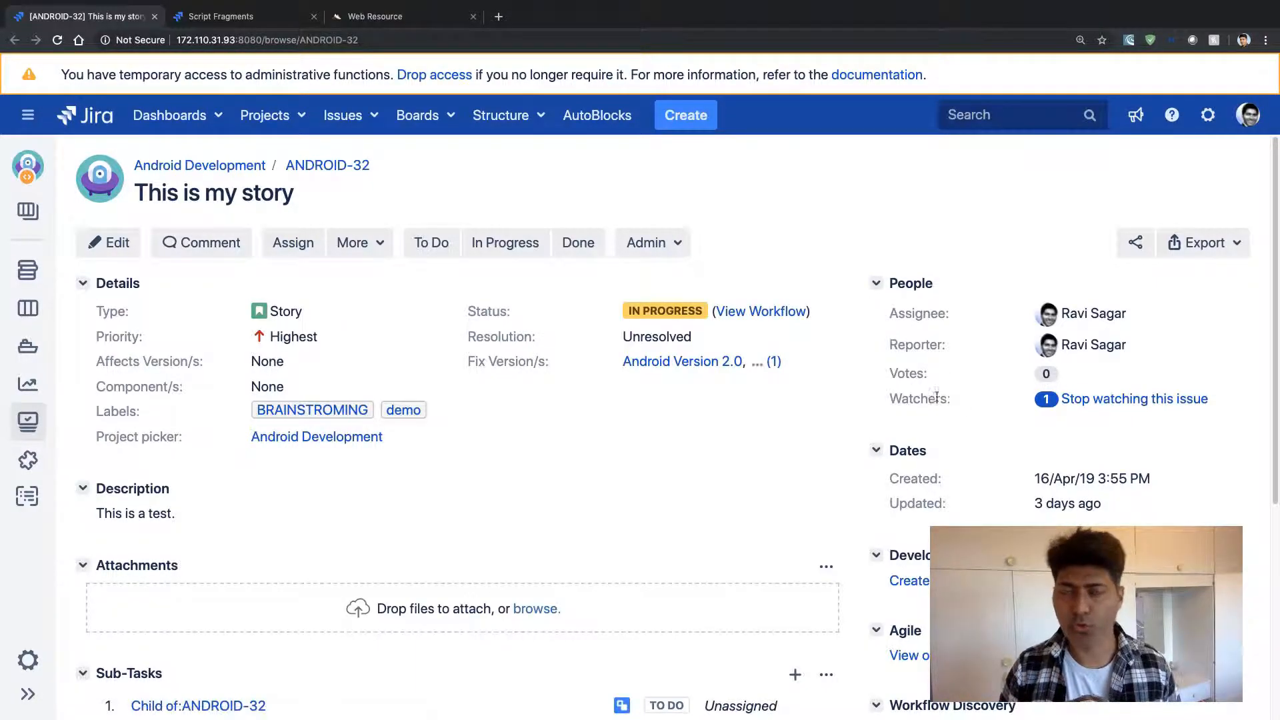
mouse_move(973, 302)
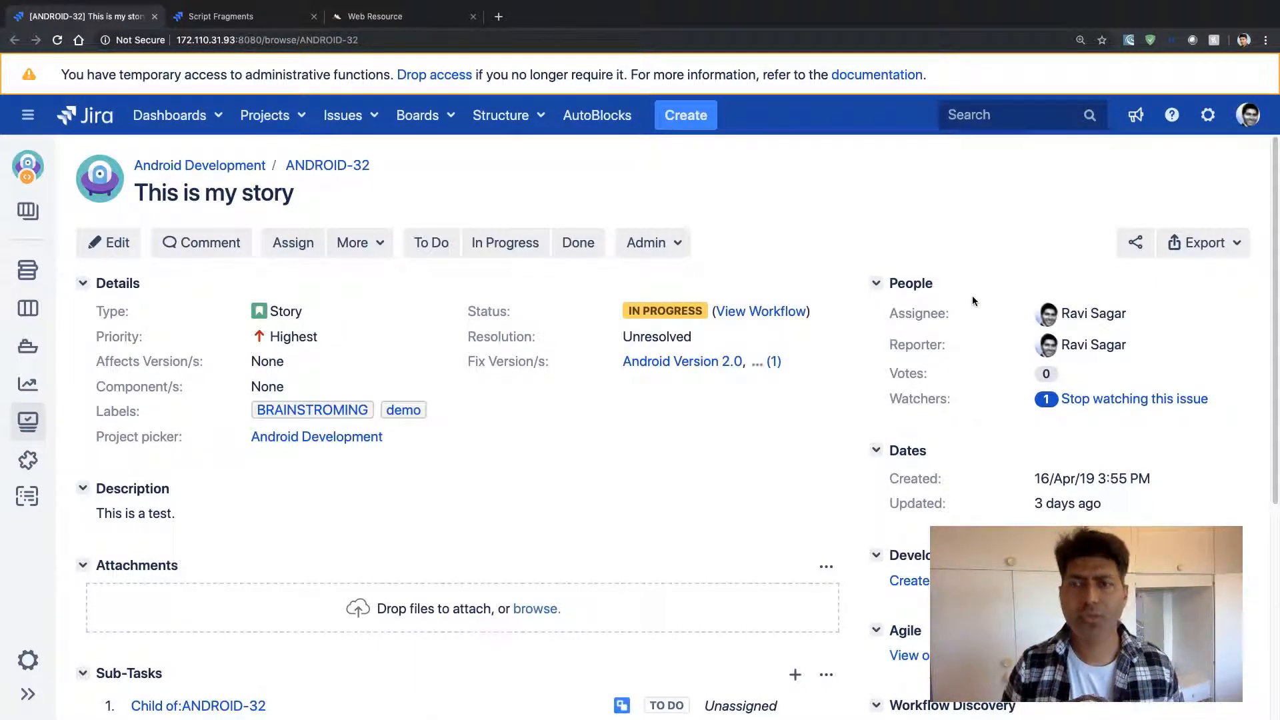
right_click(973, 297)
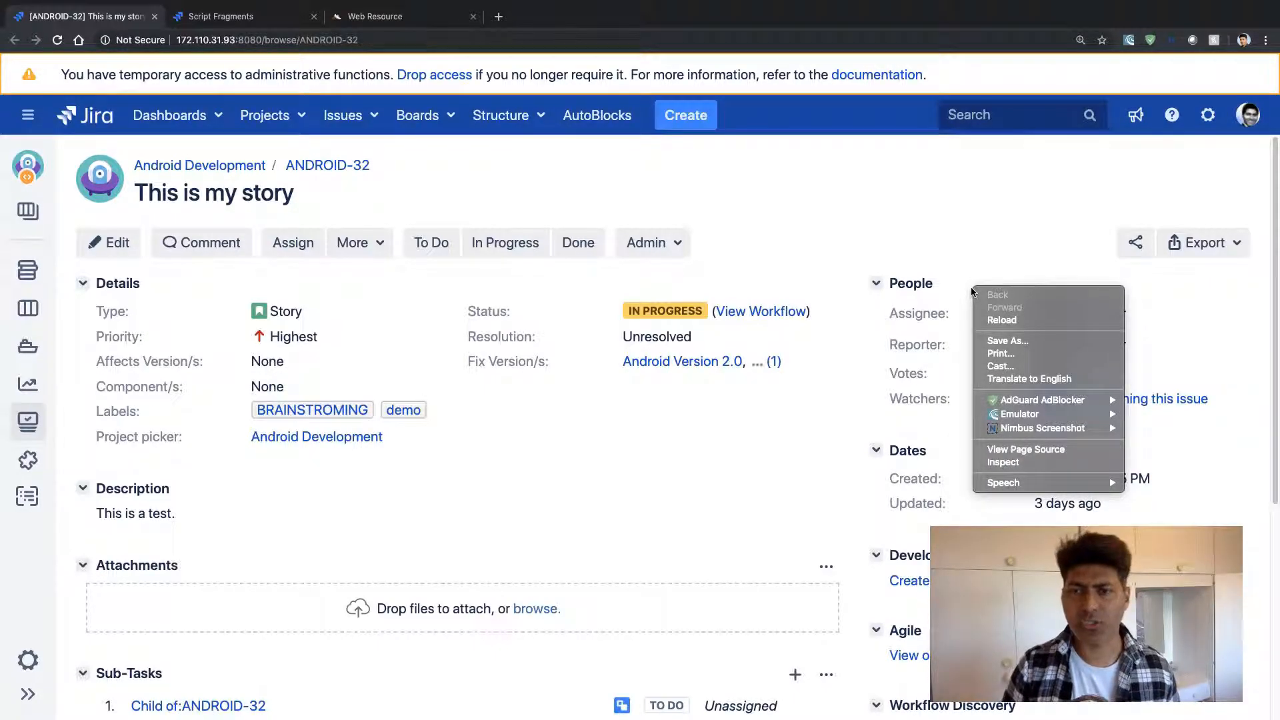
mouse_move(1014, 462)
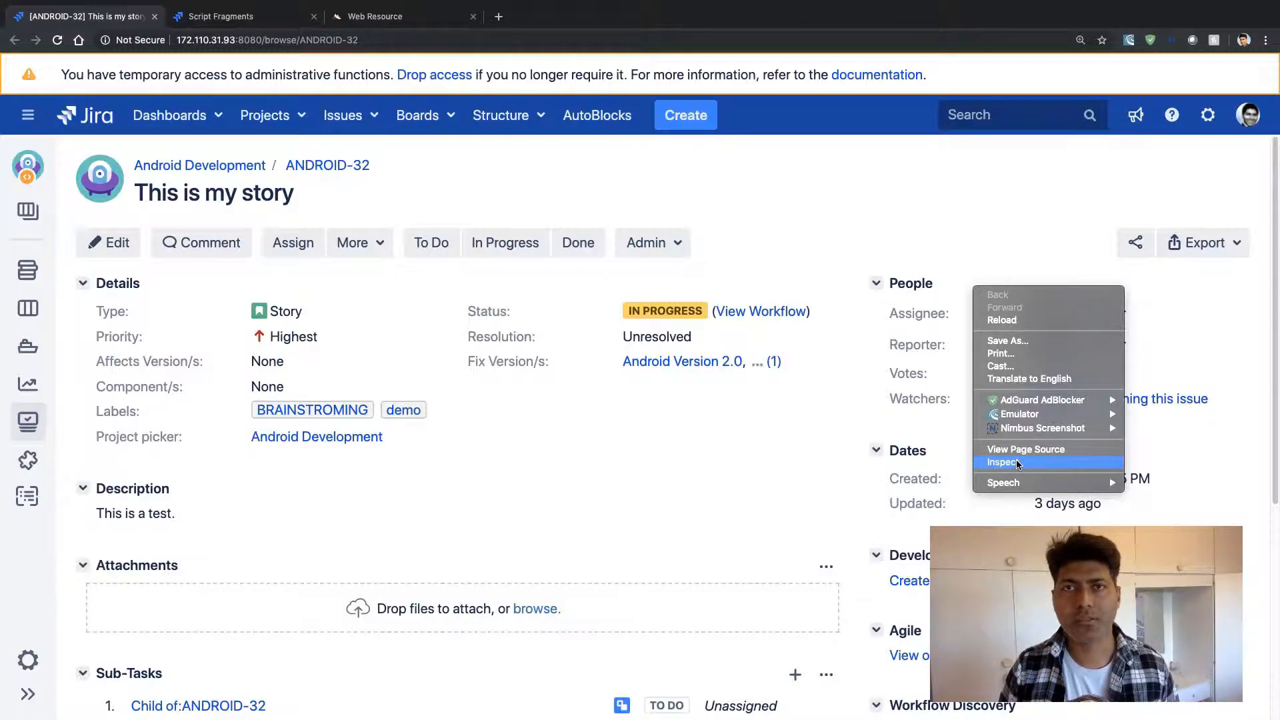
left_click(1002, 462)
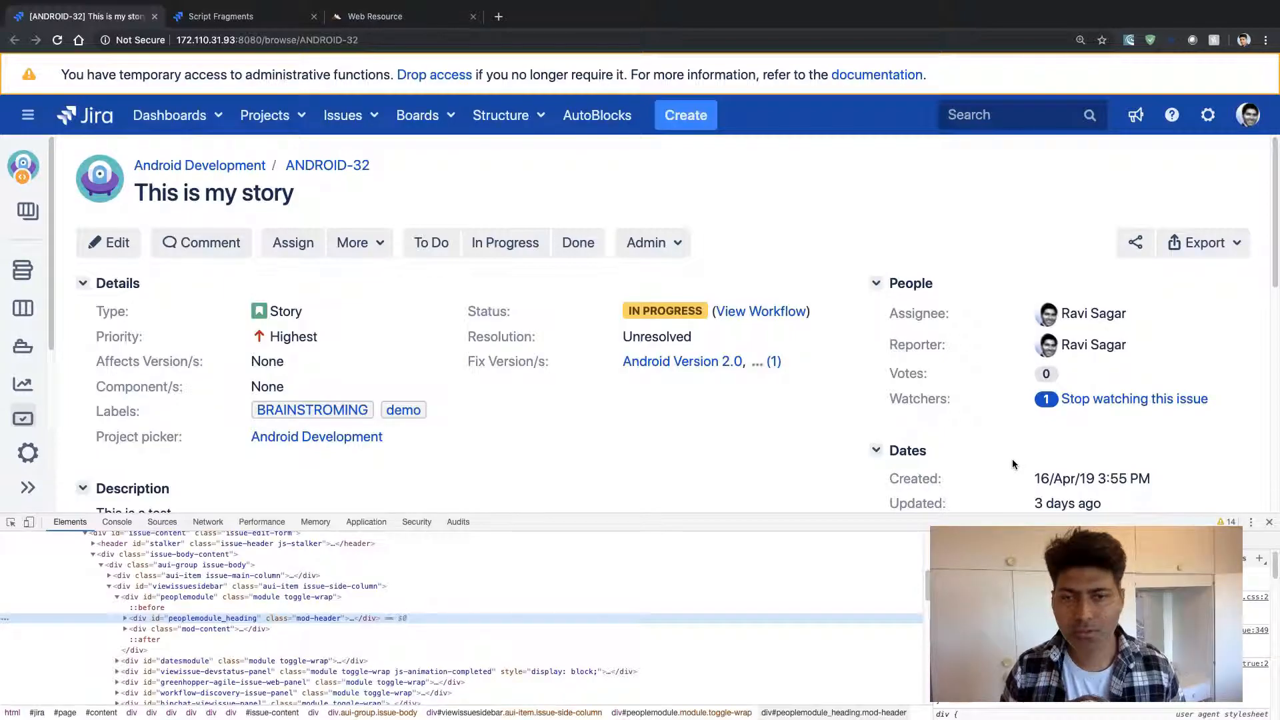
mouse_move(184, 604)
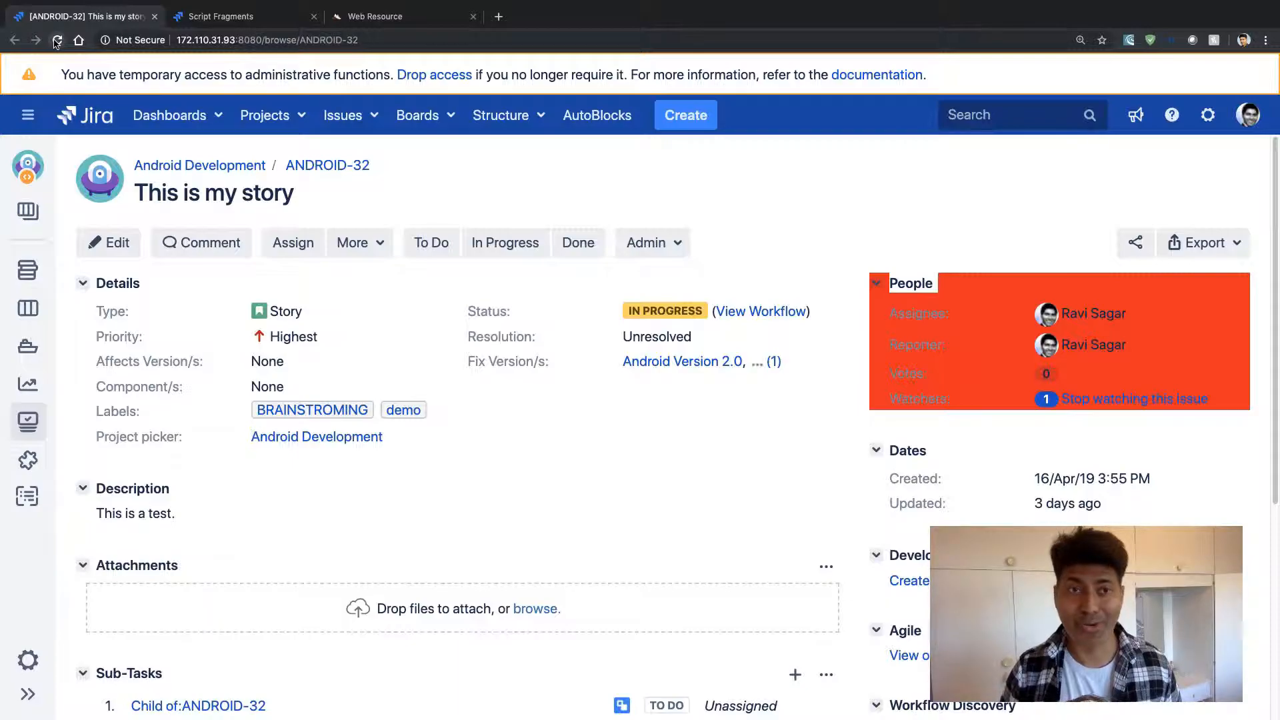
Reload the ANDROID-32 issue page.
left_click(223, 16)
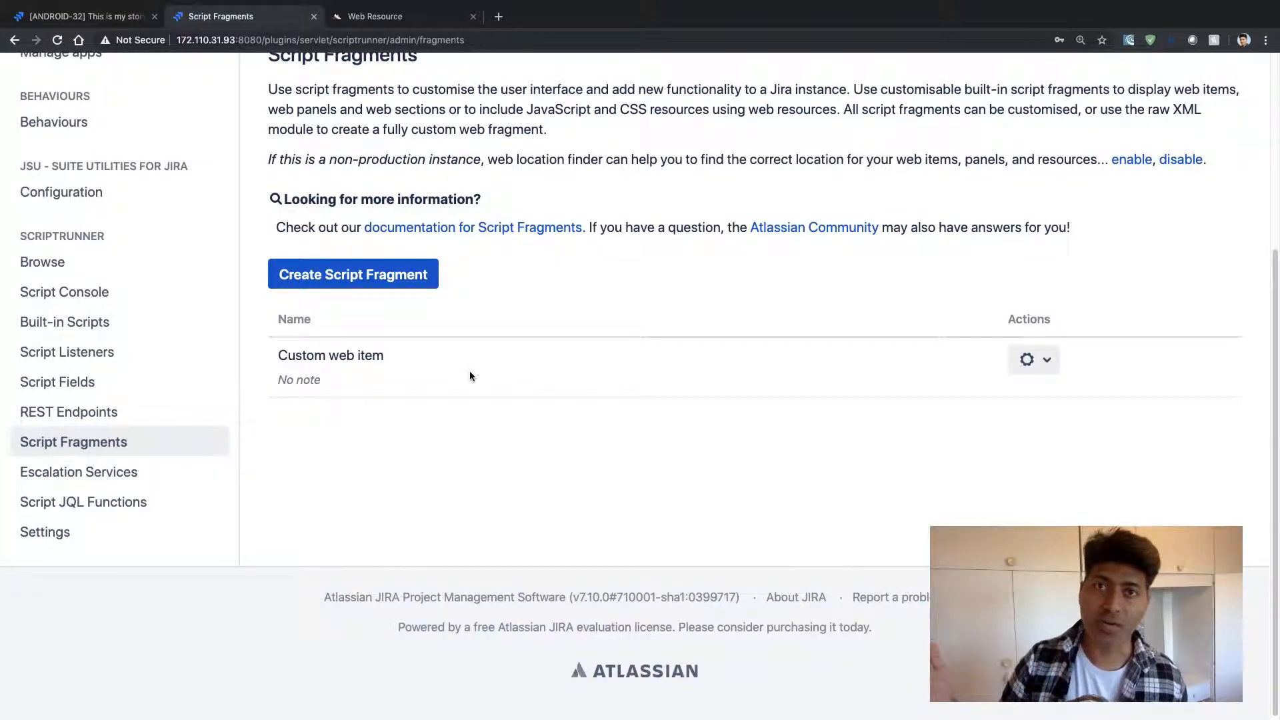
mouse_move(341, 325)
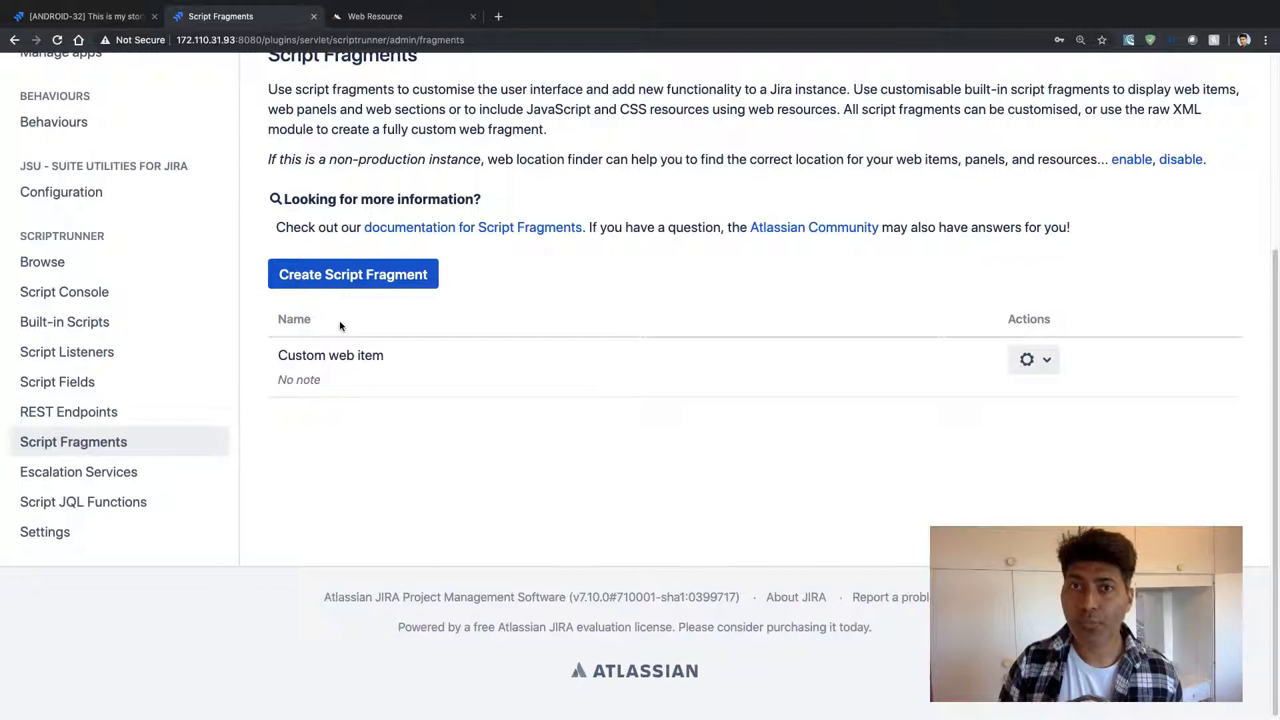
mouse_move(354, 294)
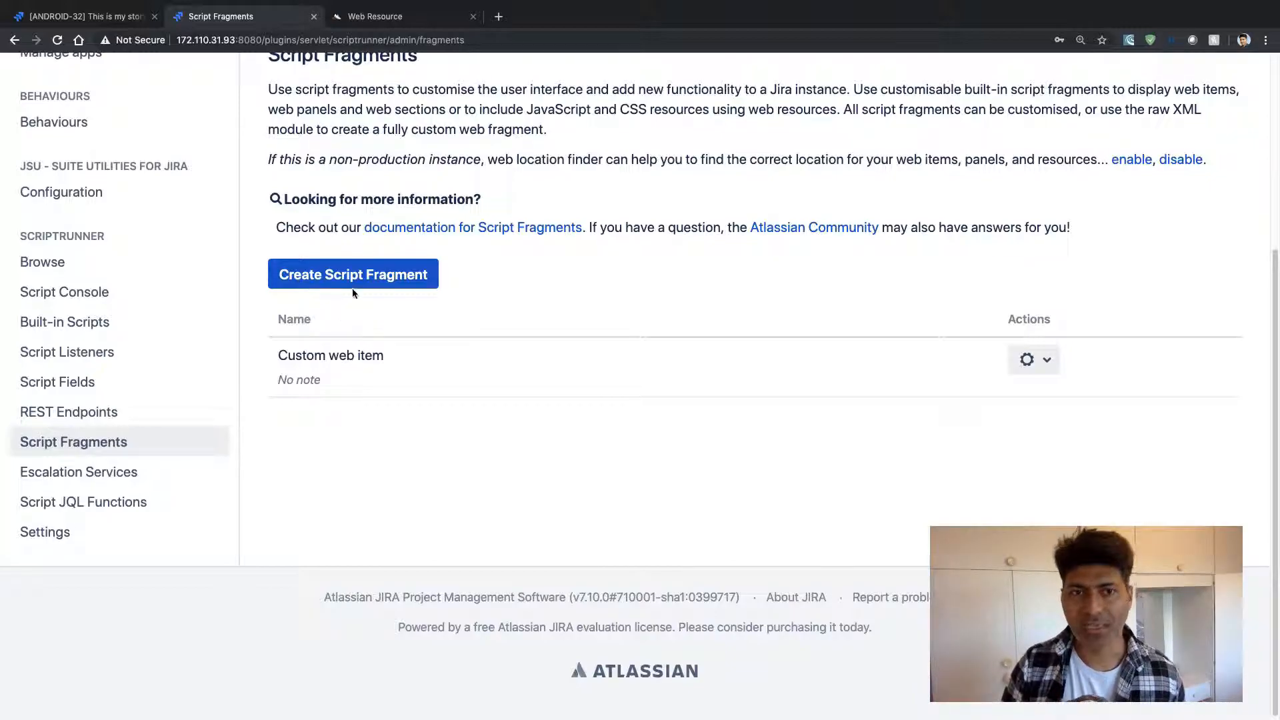
Start a new script fragment and find the Install web resource type.
left_click(353, 274)
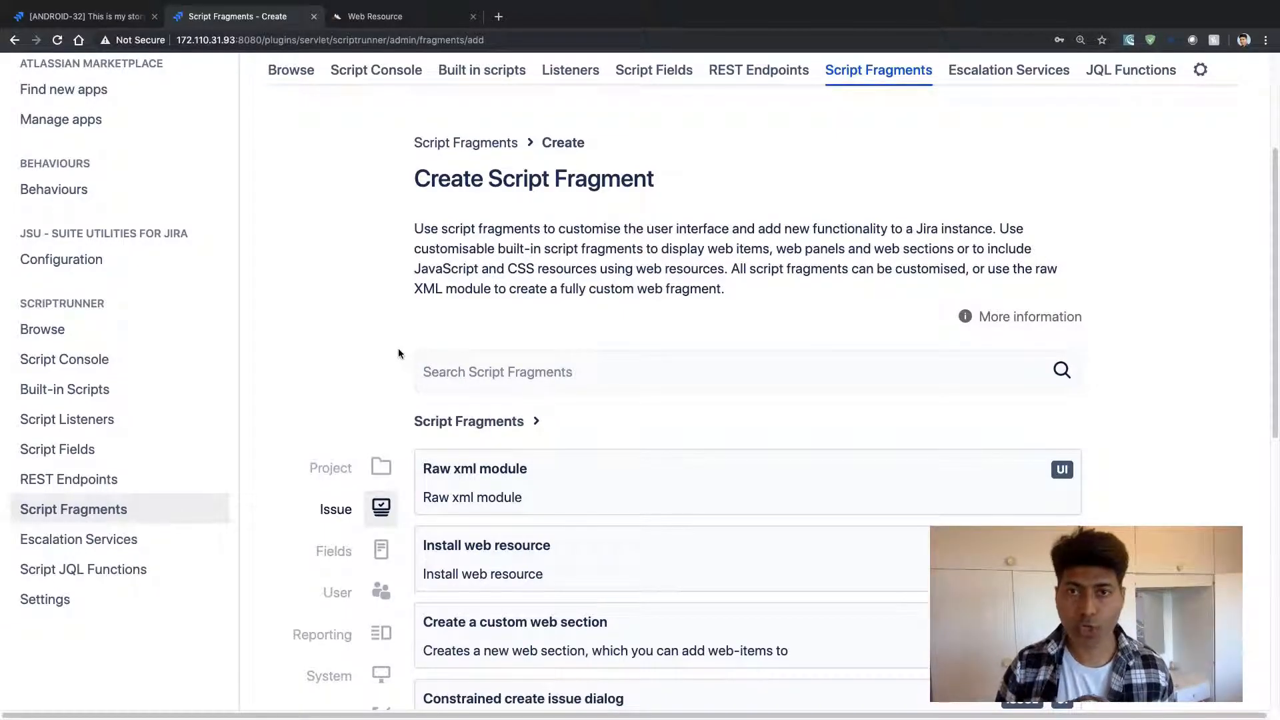
scroll("down", 3)
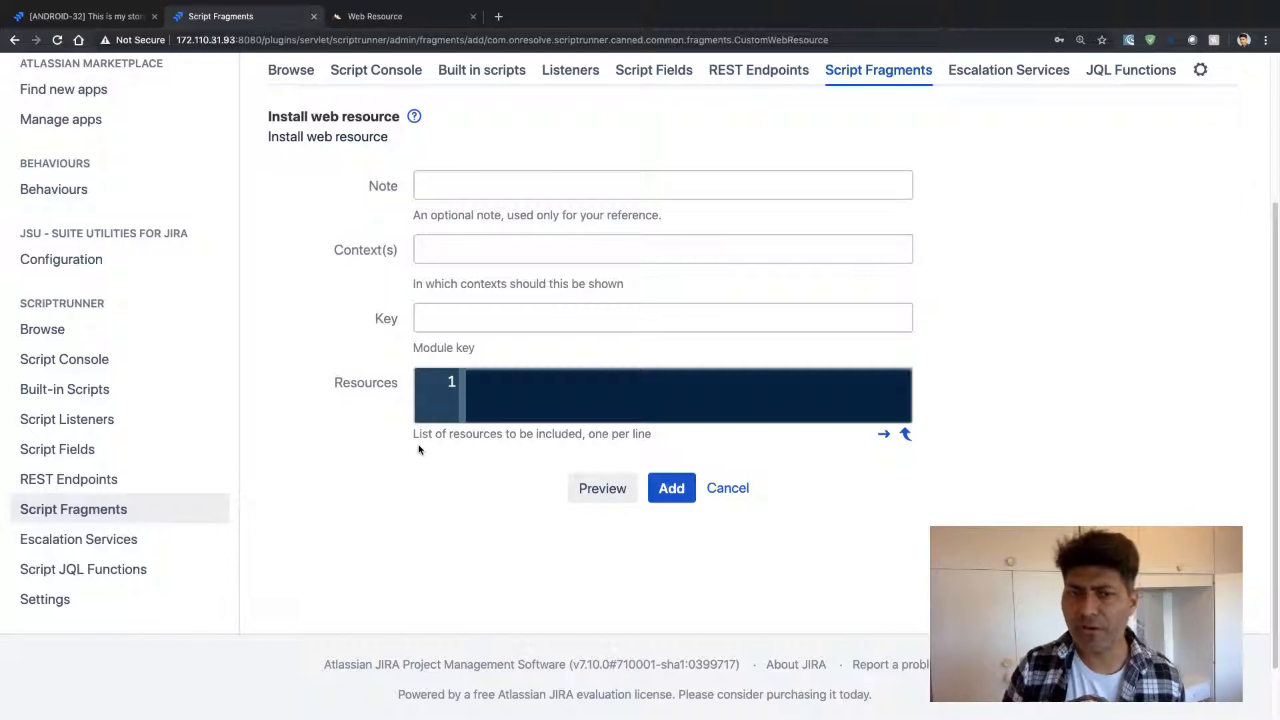
Enter style.css as the resource the fragment loads.
left_click(603, 393)
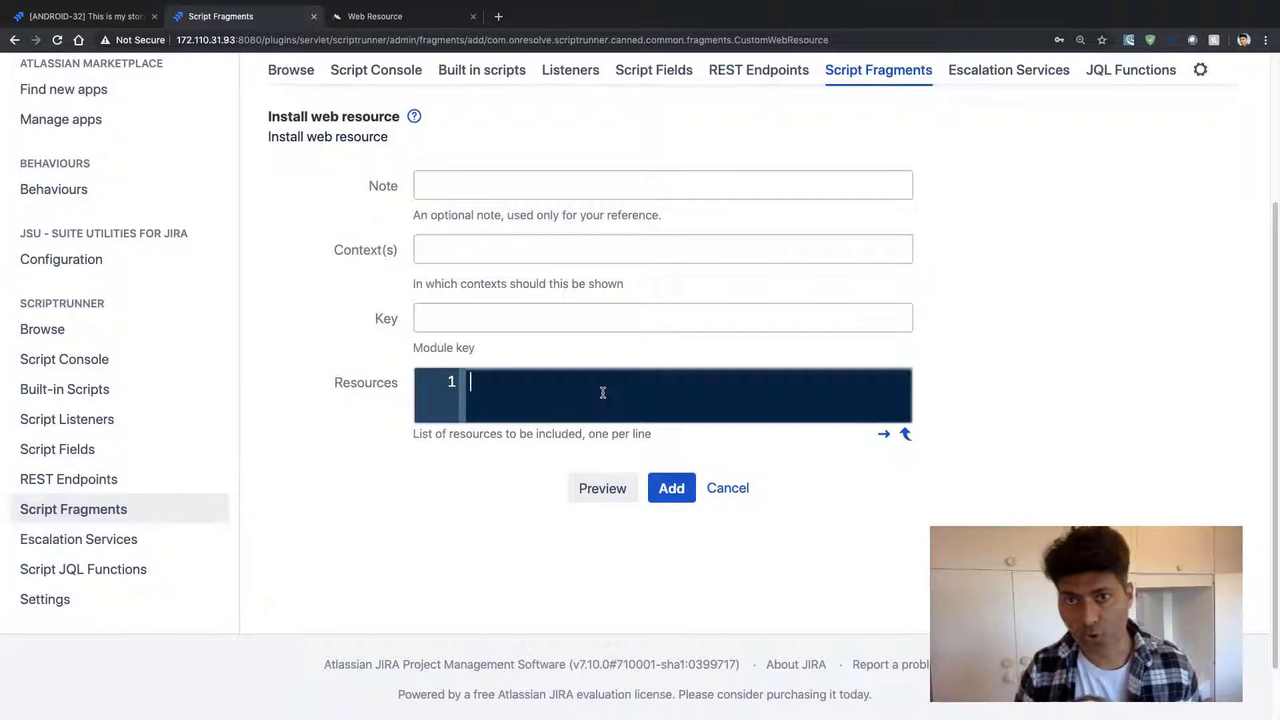
type("s")
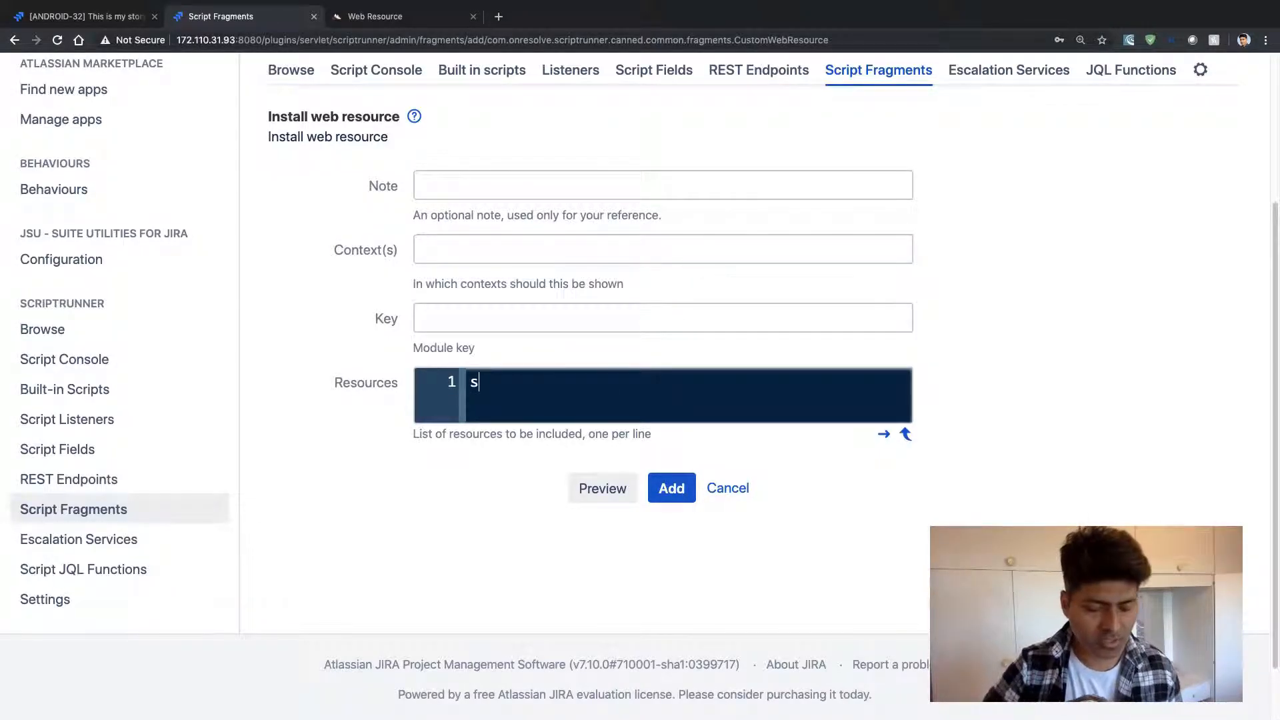
type("tyle.")
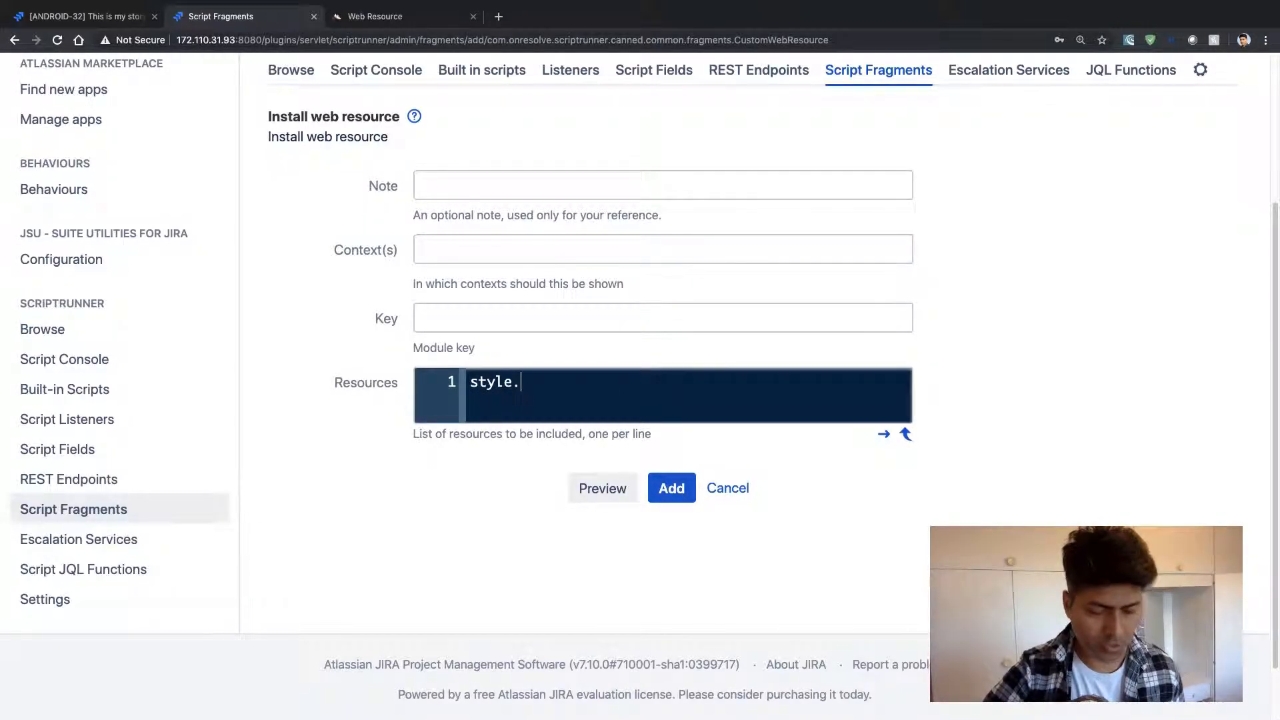
type("css")
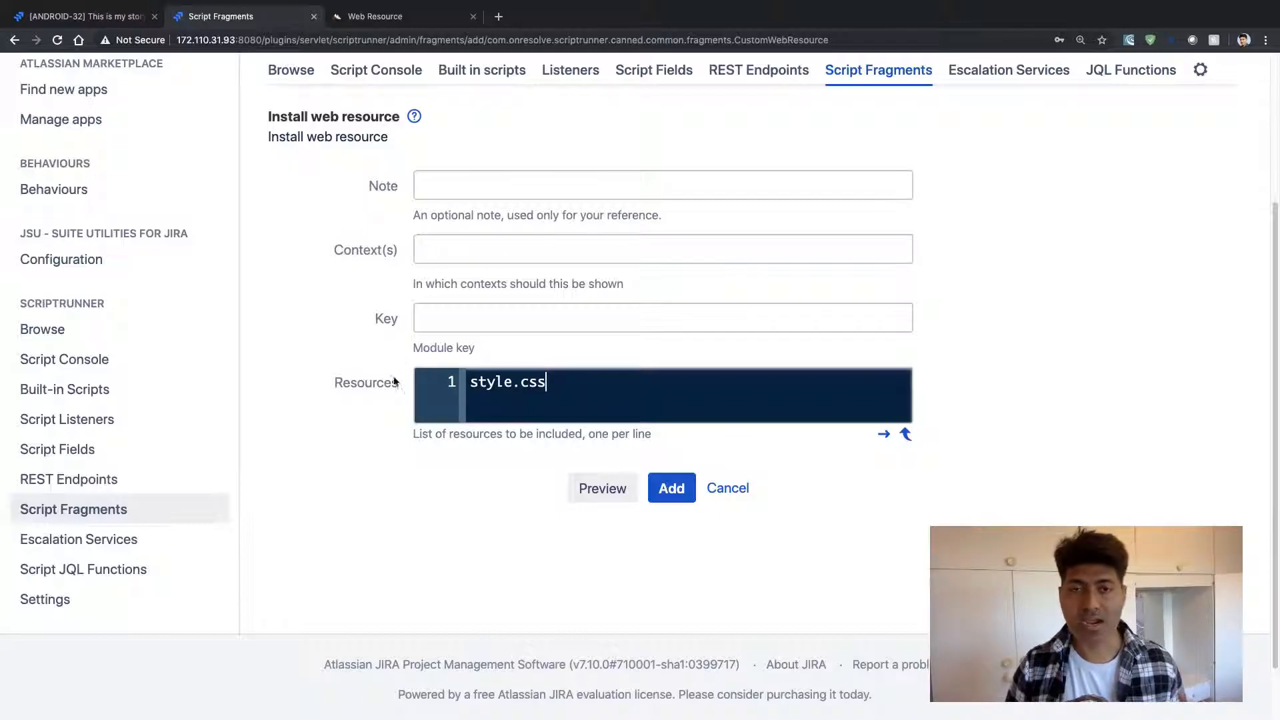
mouse_move(394, 398)
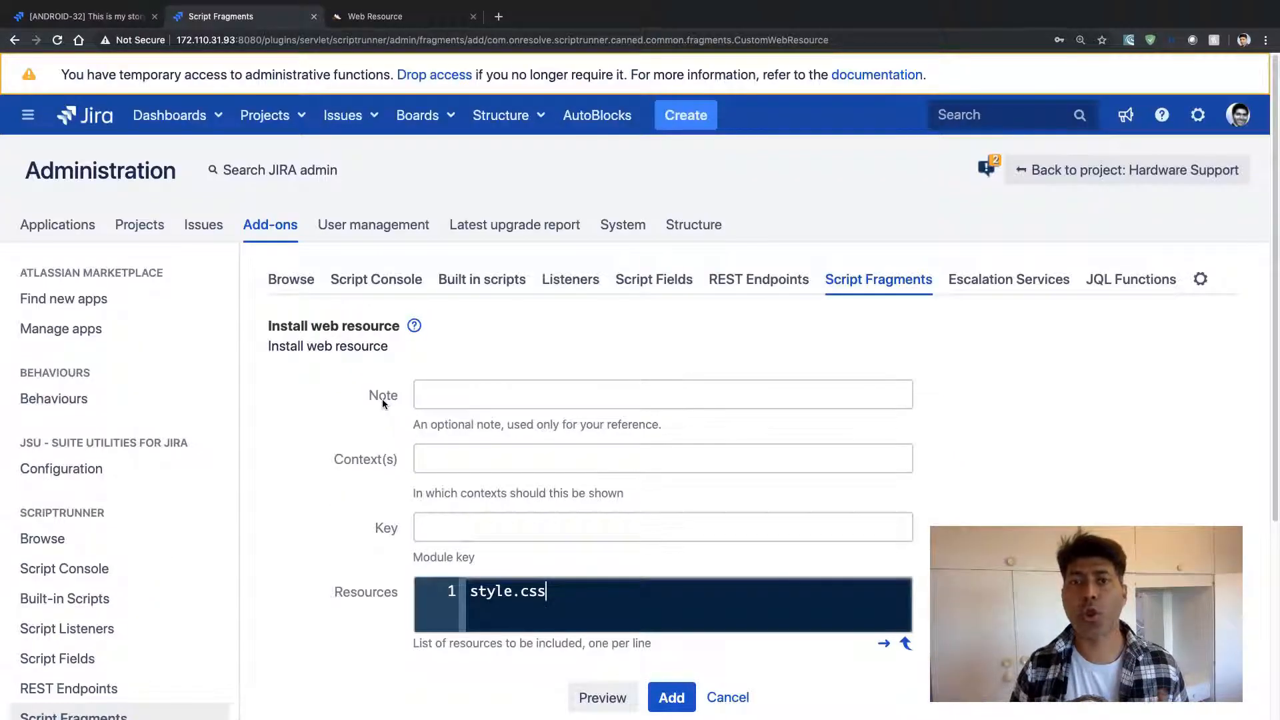
mouse_move(559, 199)
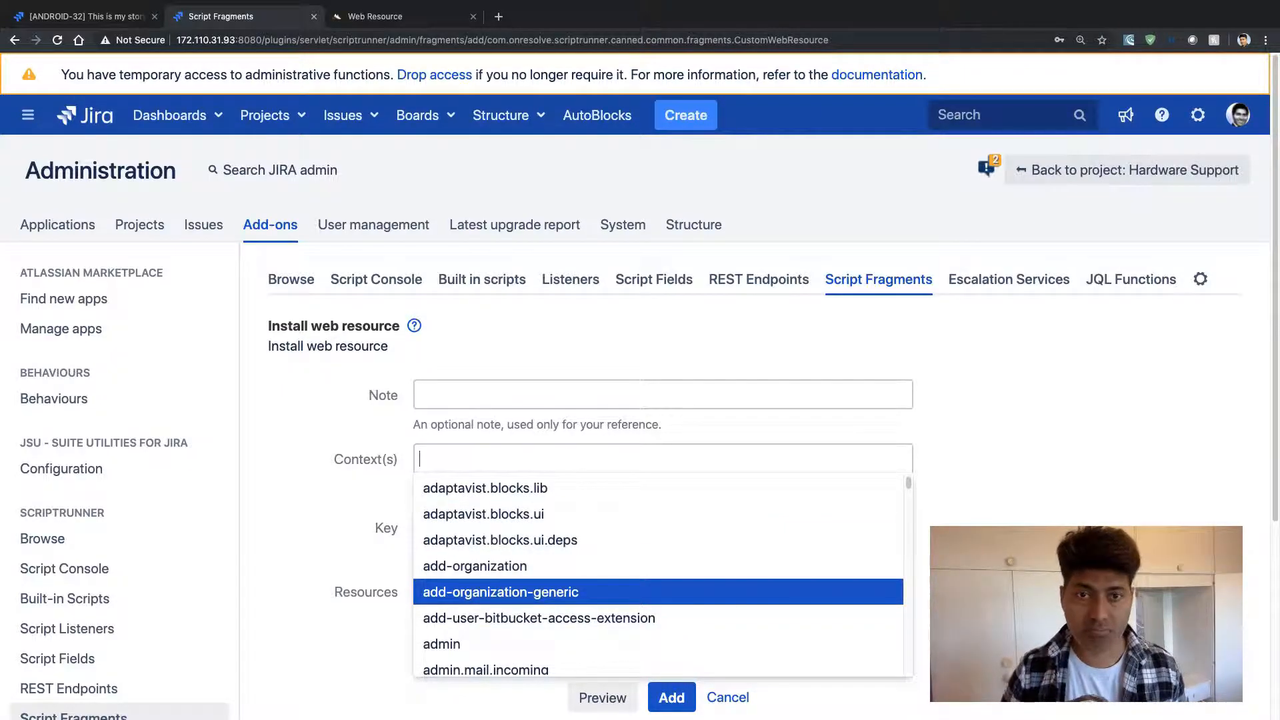
Set the fragment's context to jira.view.issue.
type("jira.view")
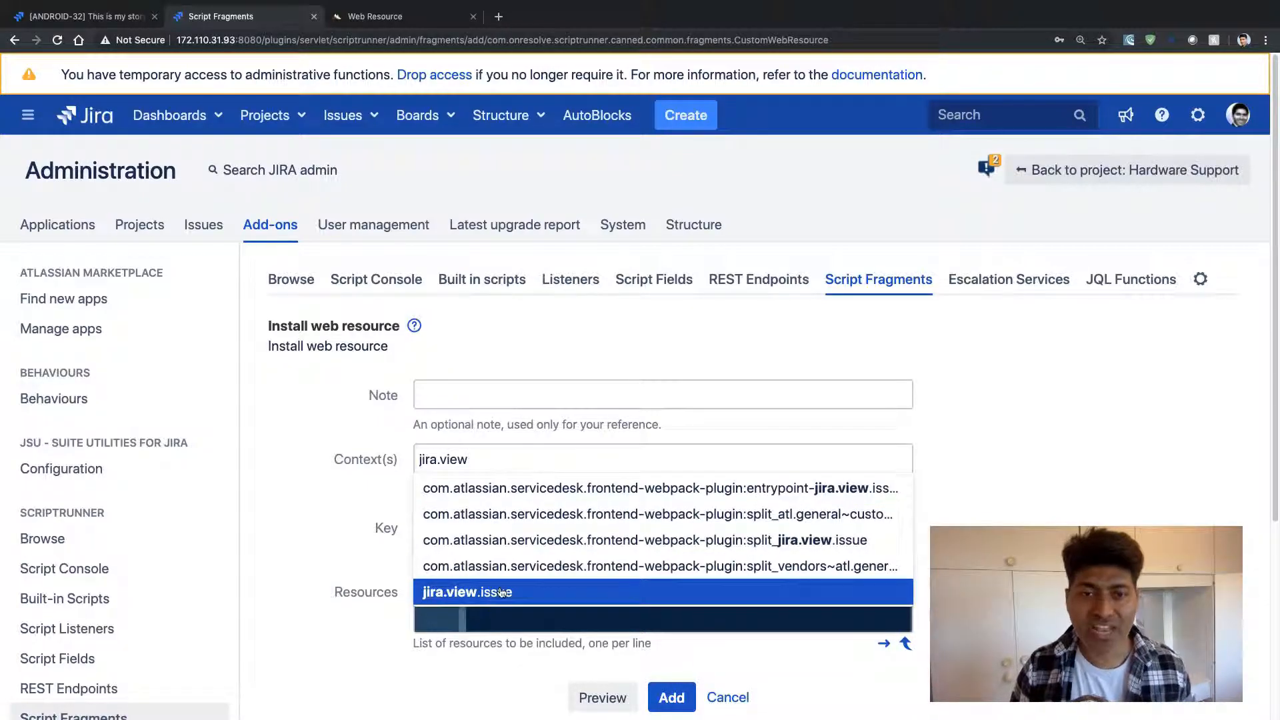
left_click(466, 592)
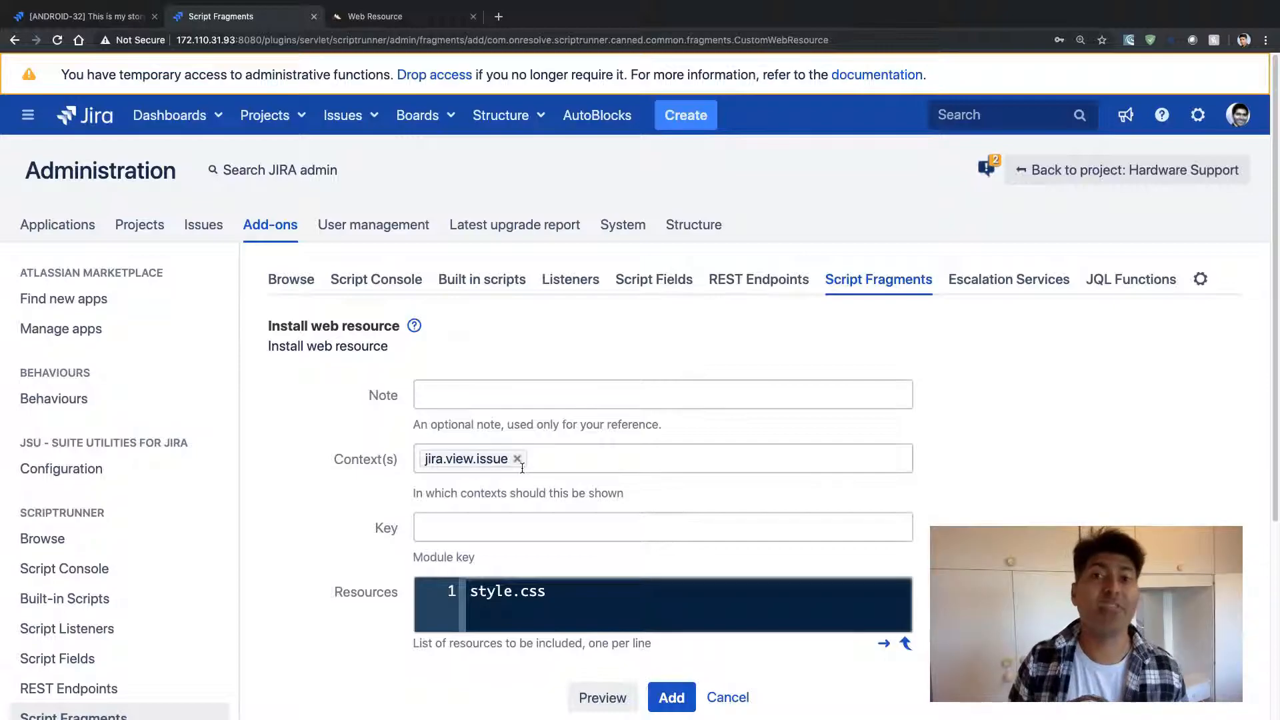
mouse_move(502, 485)
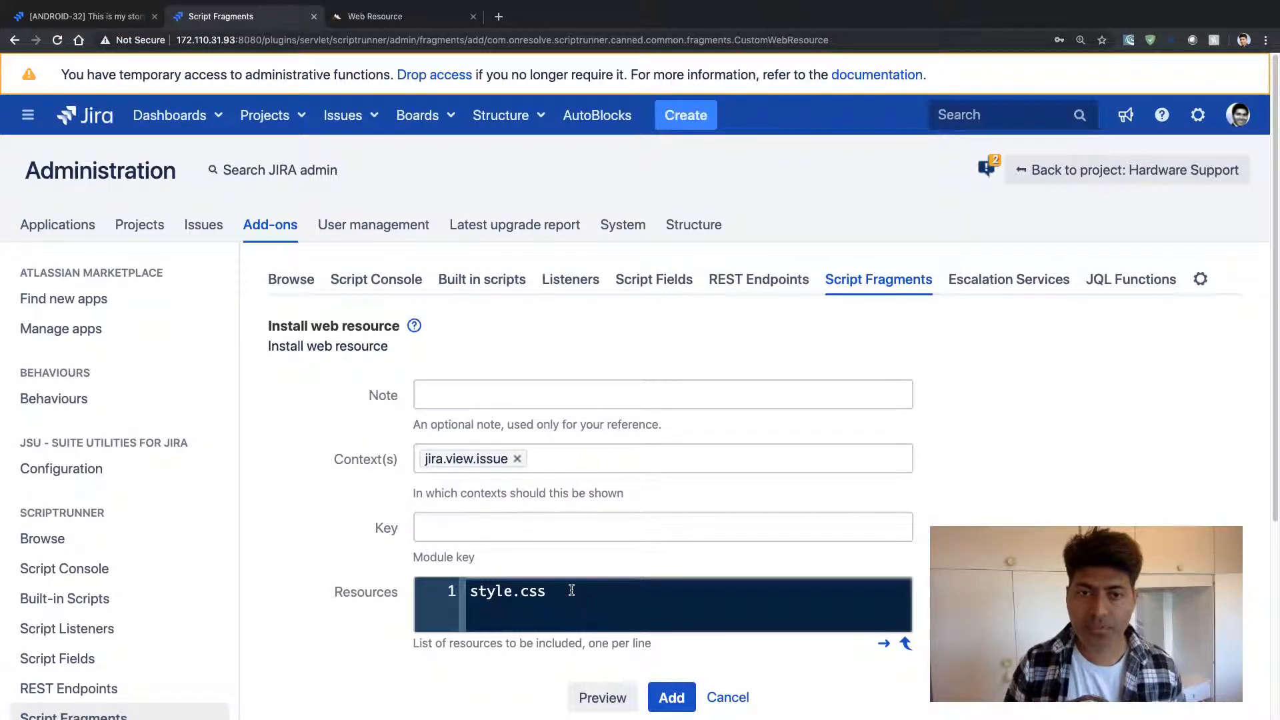
double_click(508, 592)
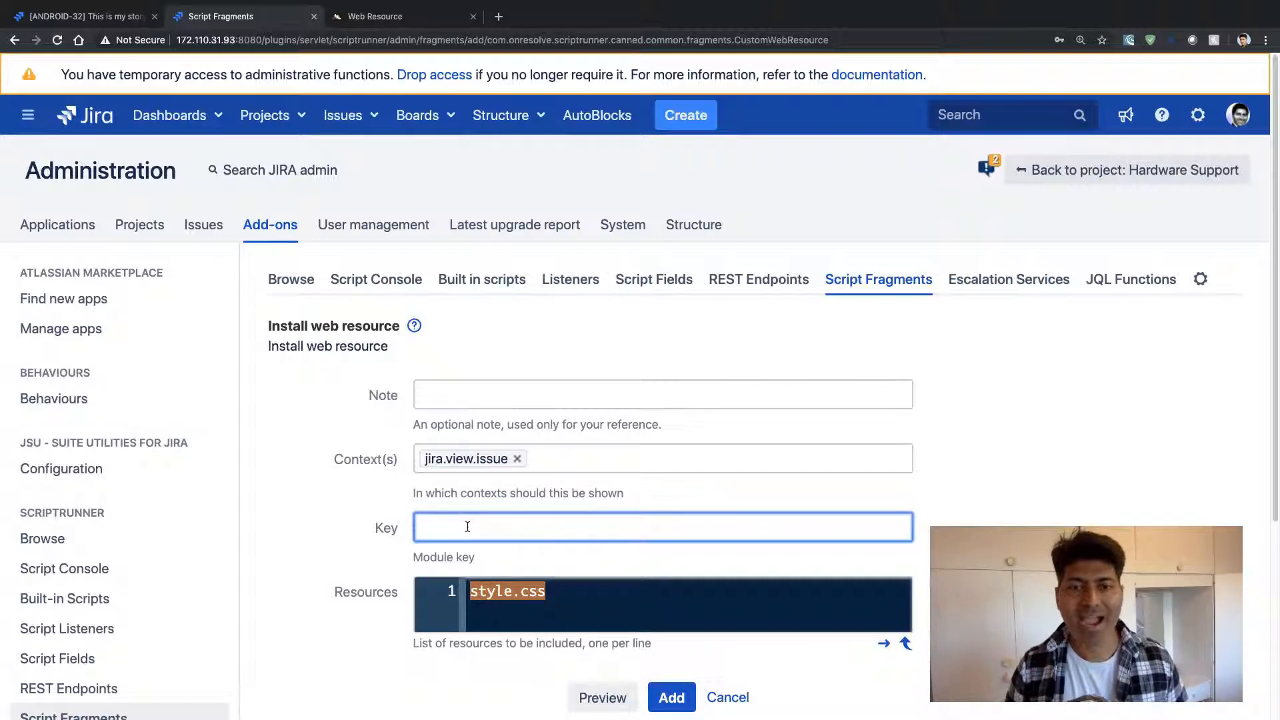
Fill in ugly-red-colour as the module key.
type("u")
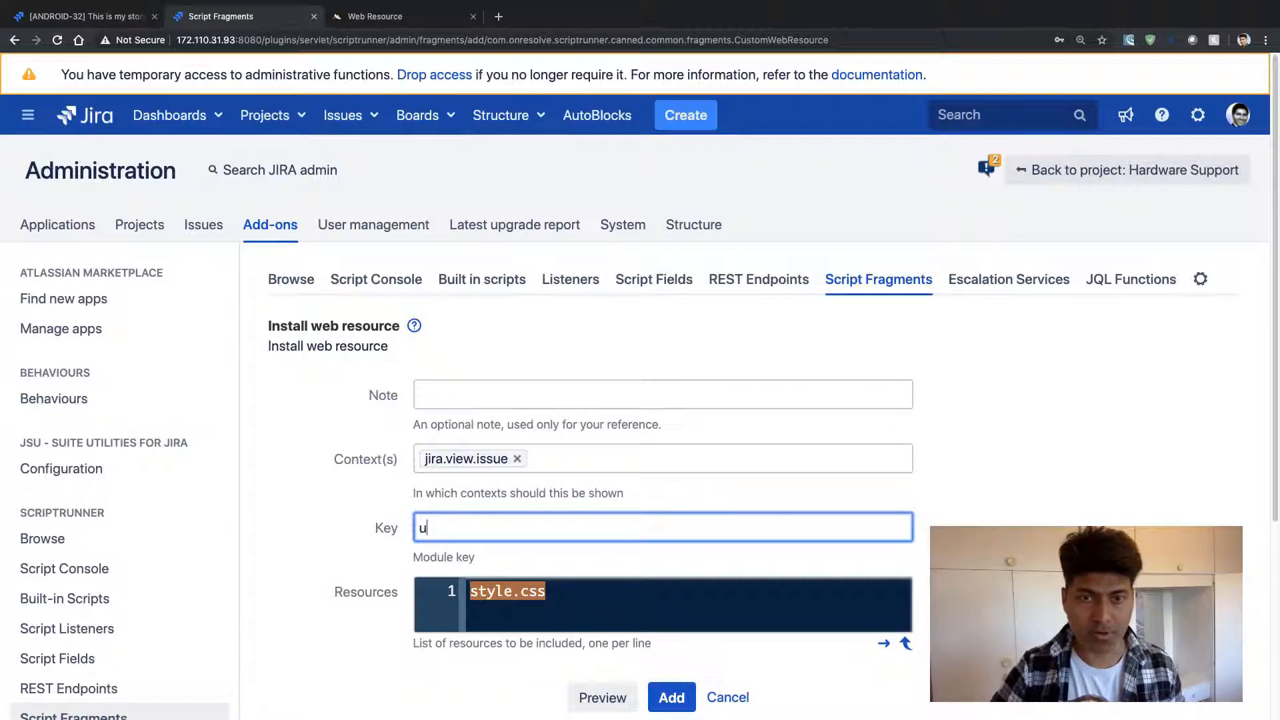
type("gly-")
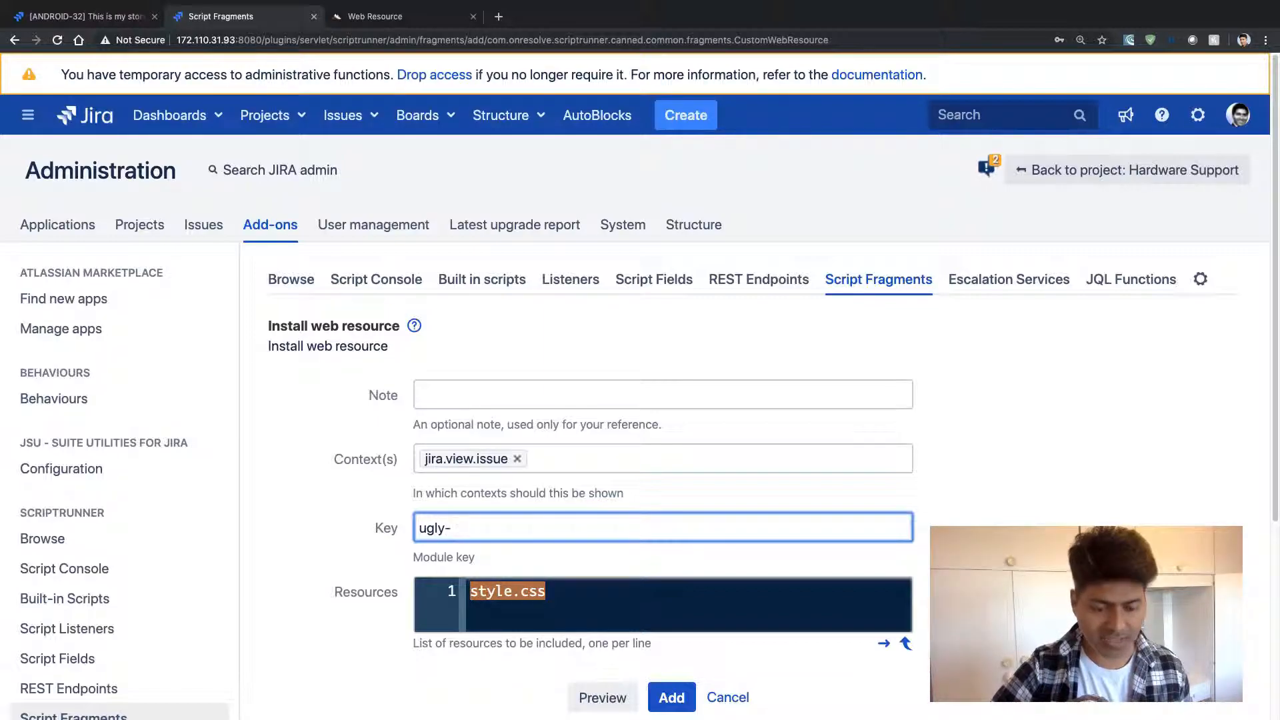
type("red-")
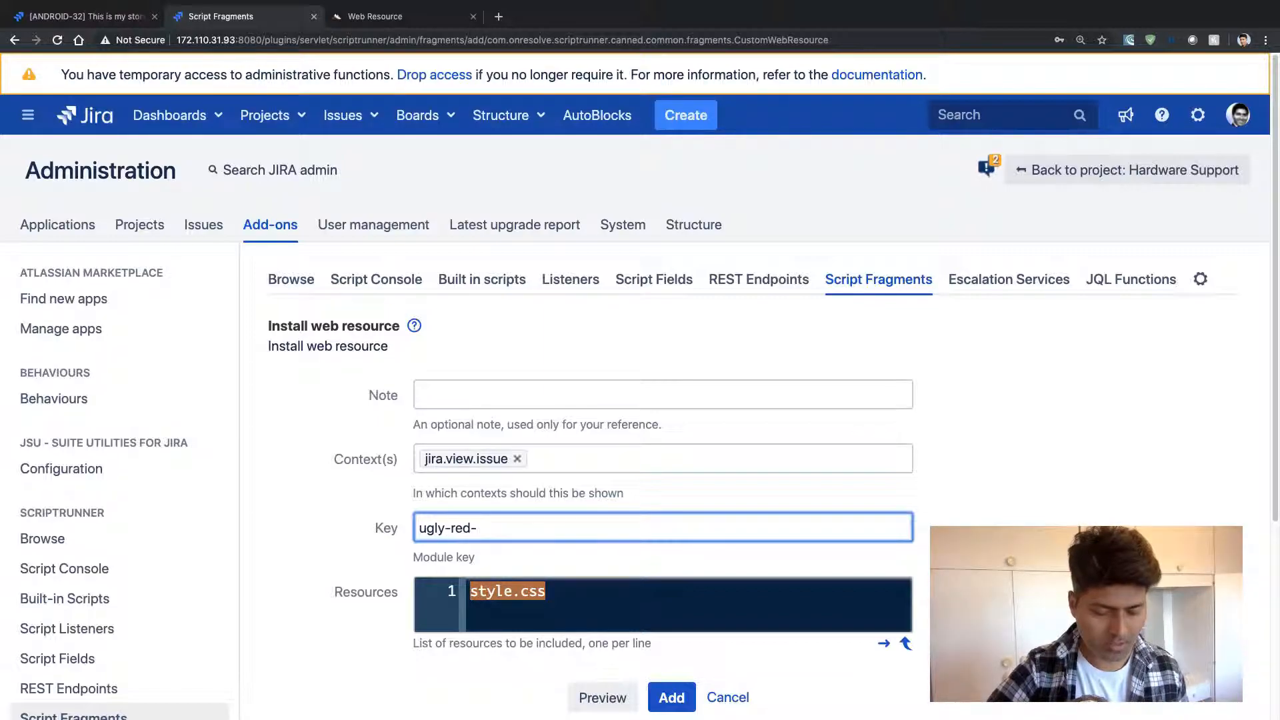
type("colour")
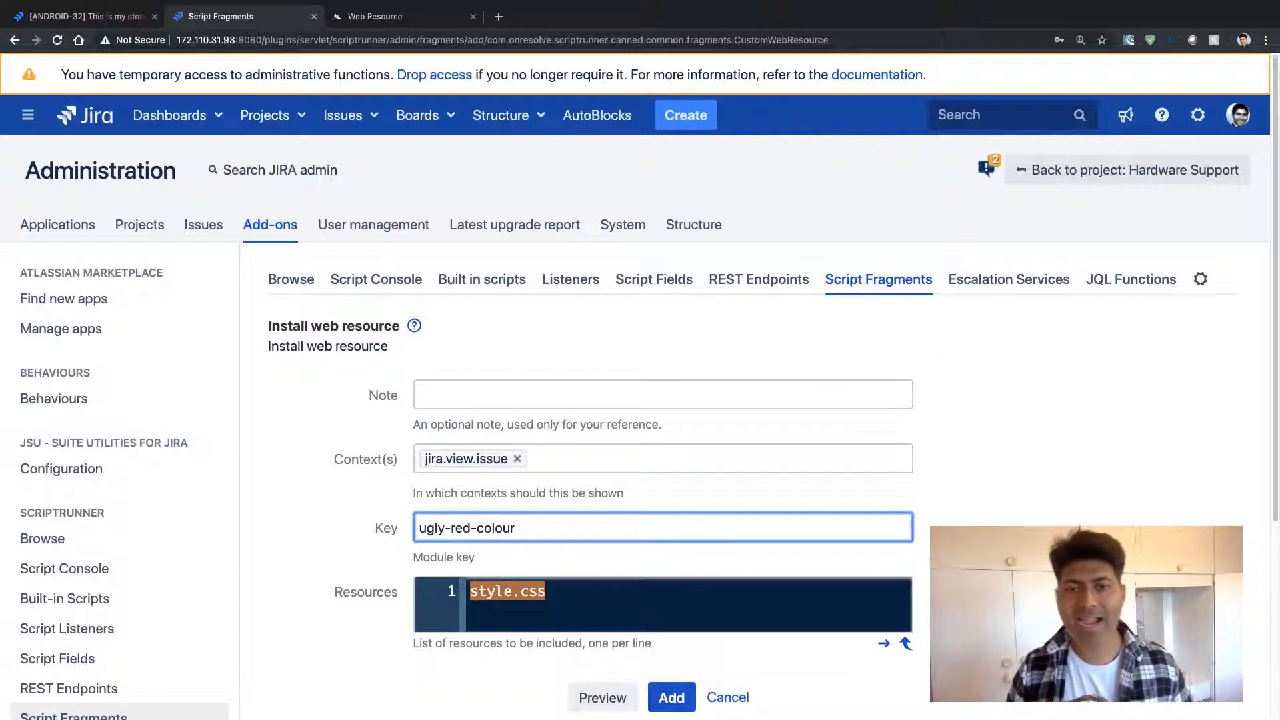
scroll("down", 3)
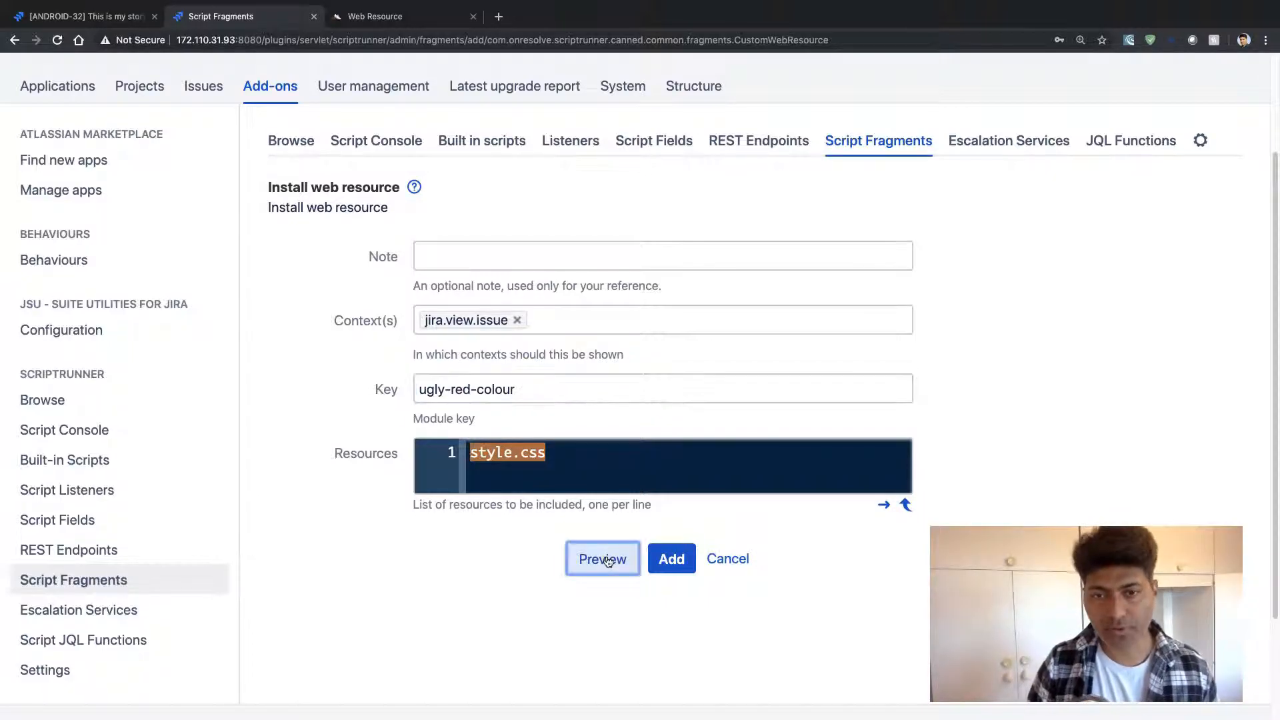
Preview the XML the style.css web resource will register.
left_click(603, 558)
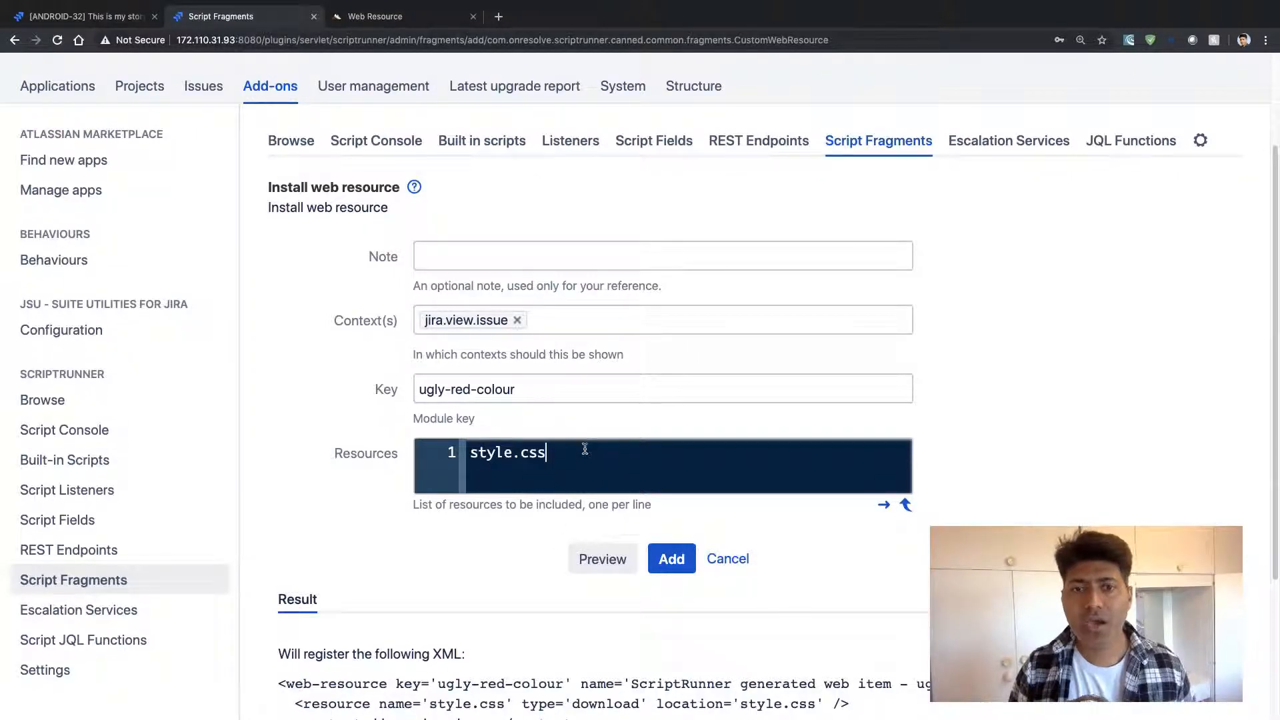
double_click(507, 453)
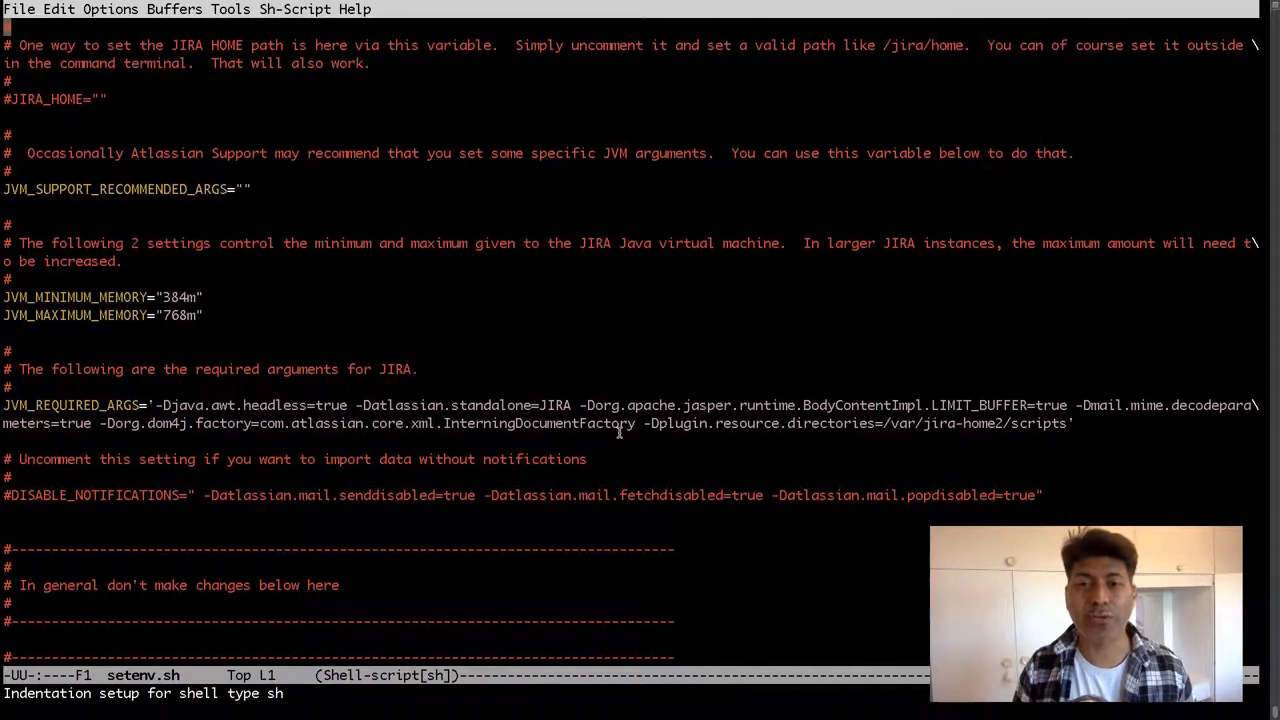
mouse_move(643, 423)
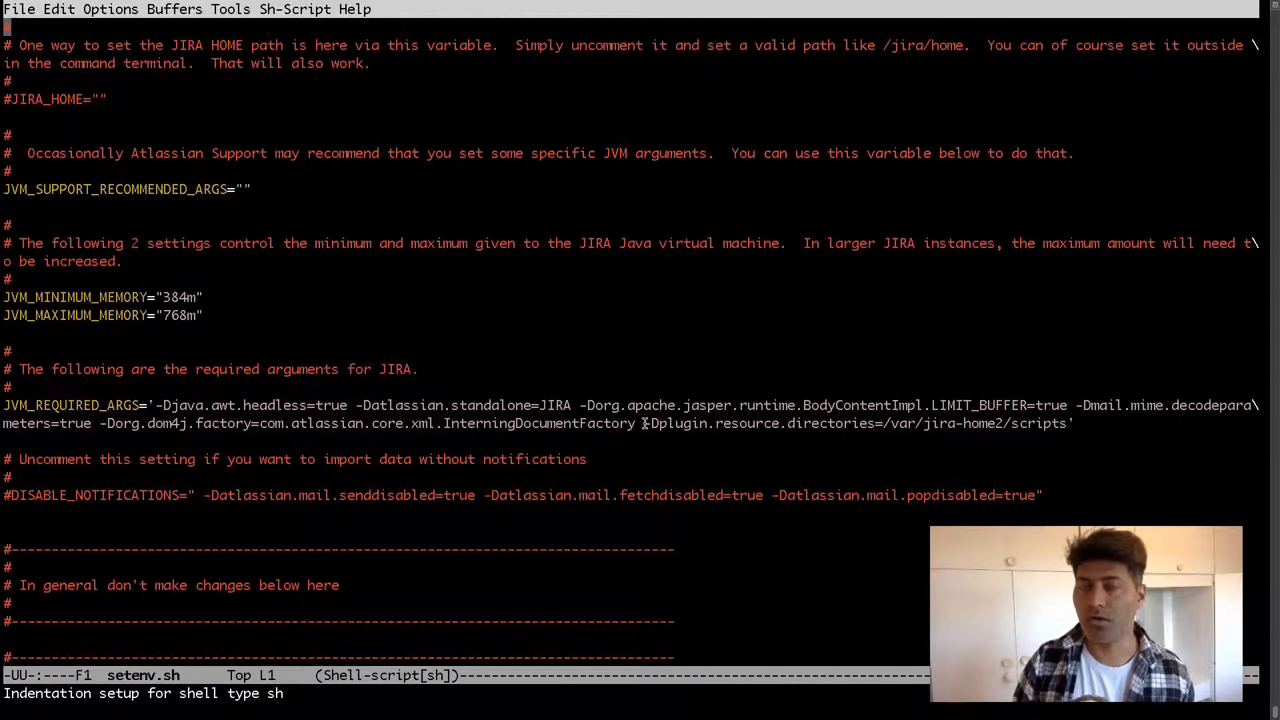
mouse_move(763, 424)
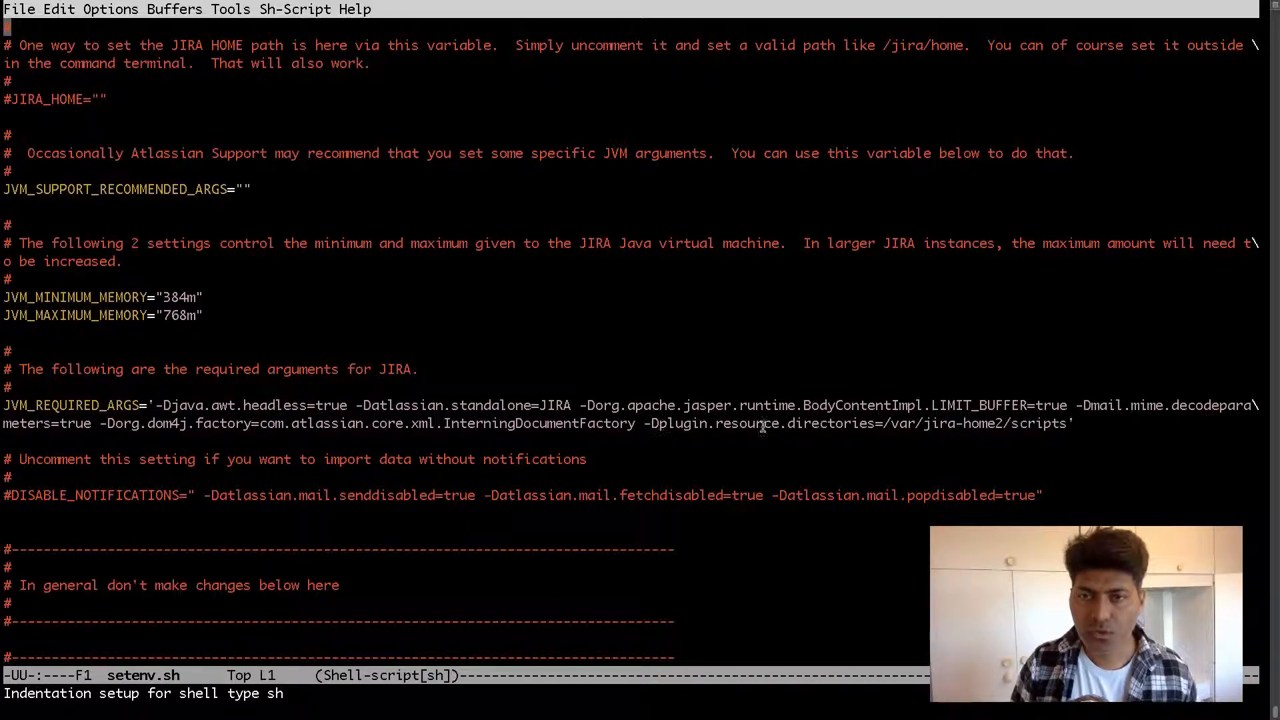
left_click_drag(717, 422, 1068, 423)
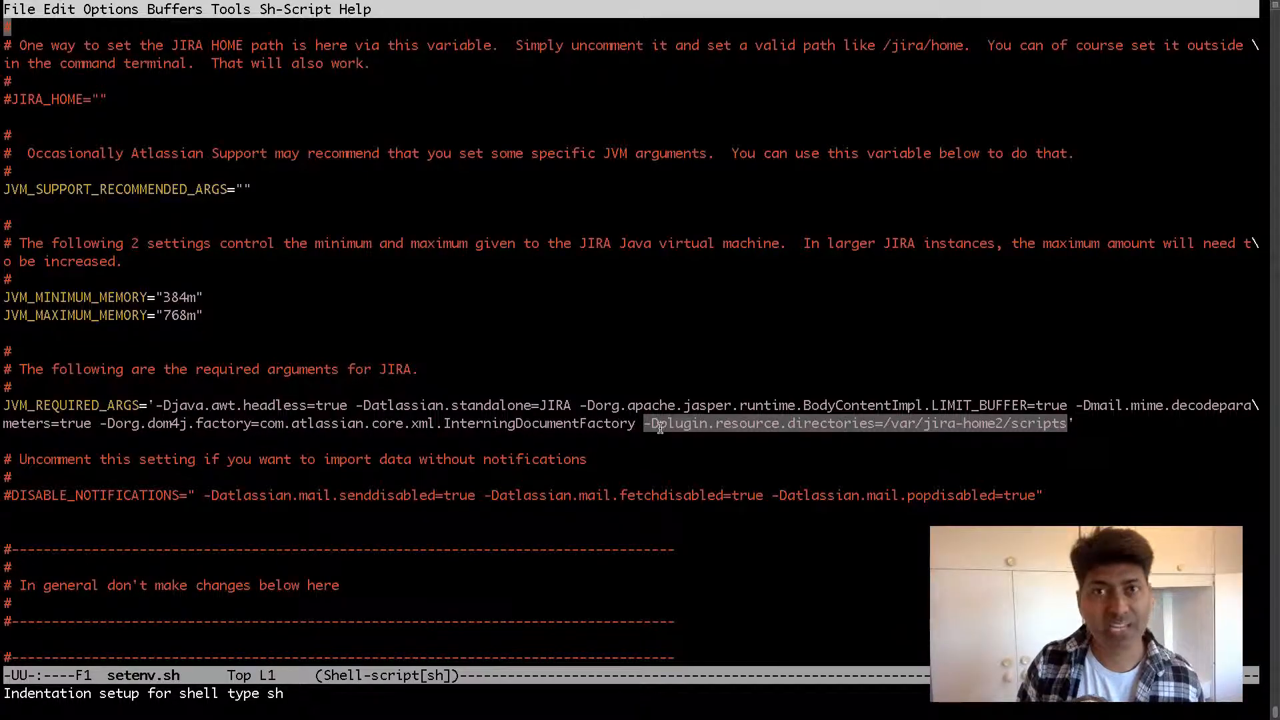
mouse_move(679, 432)
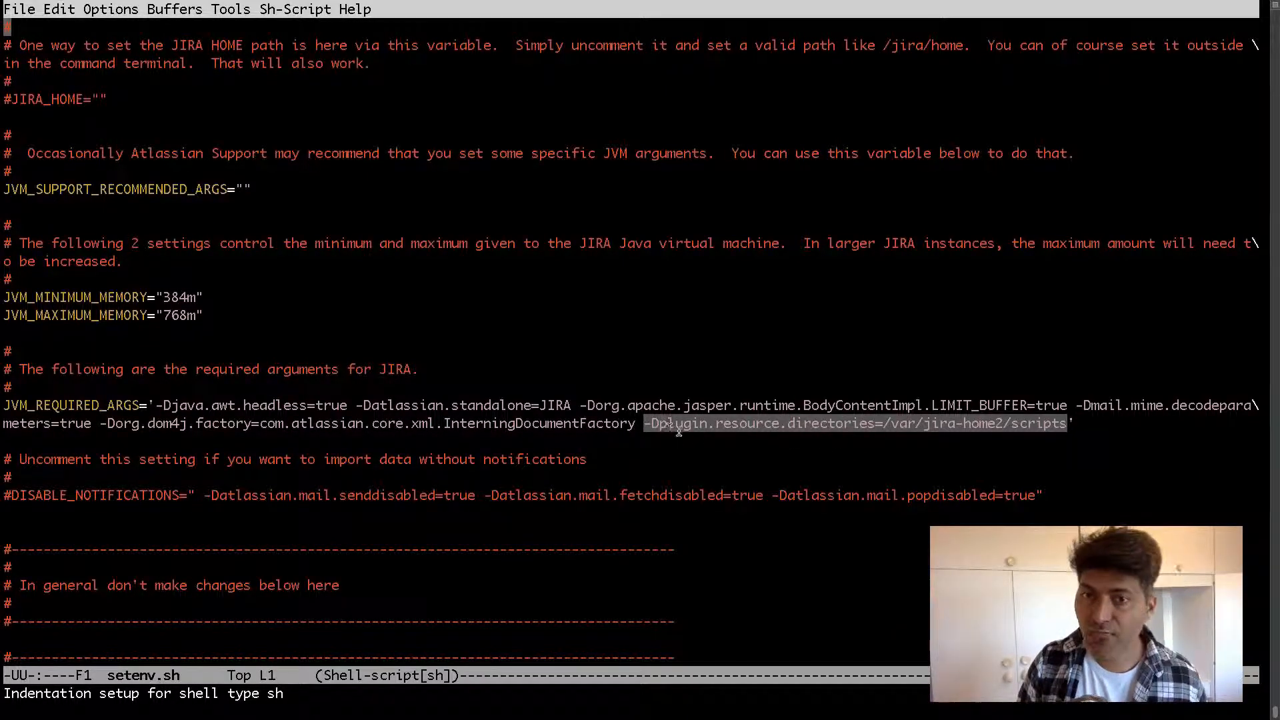
mouse_move(899, 432)
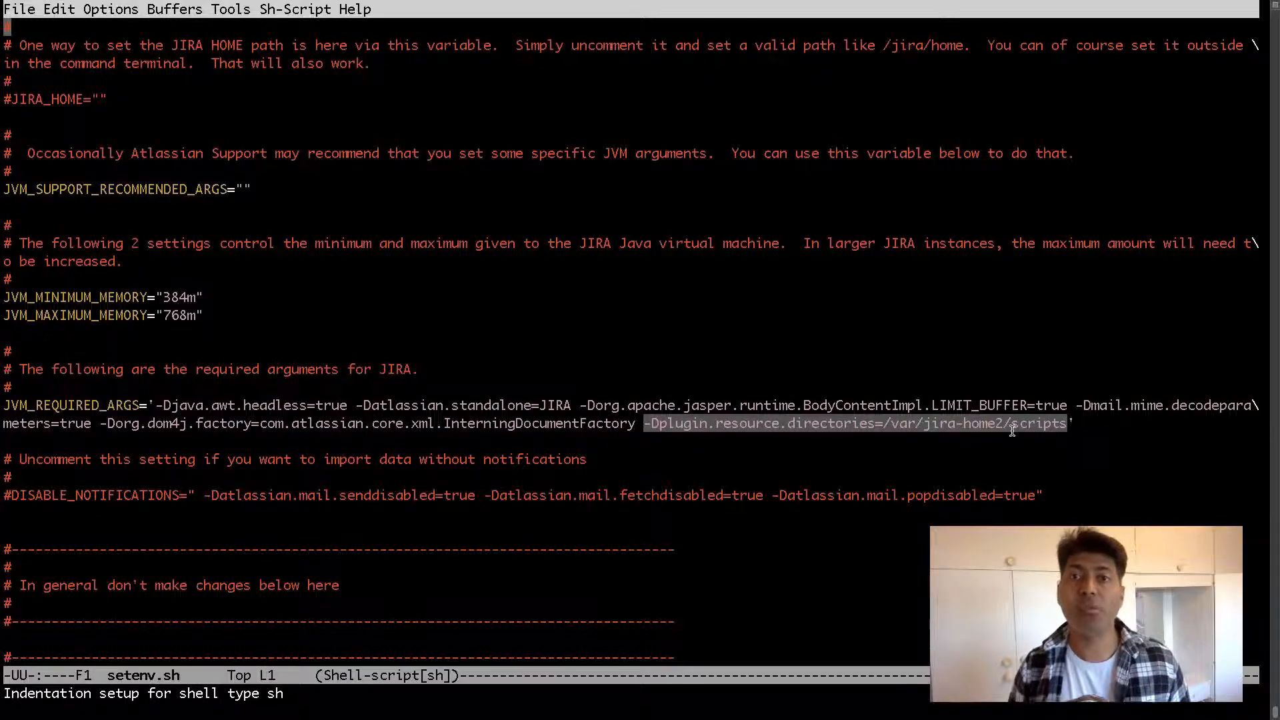
mouse_move(1012, 435)
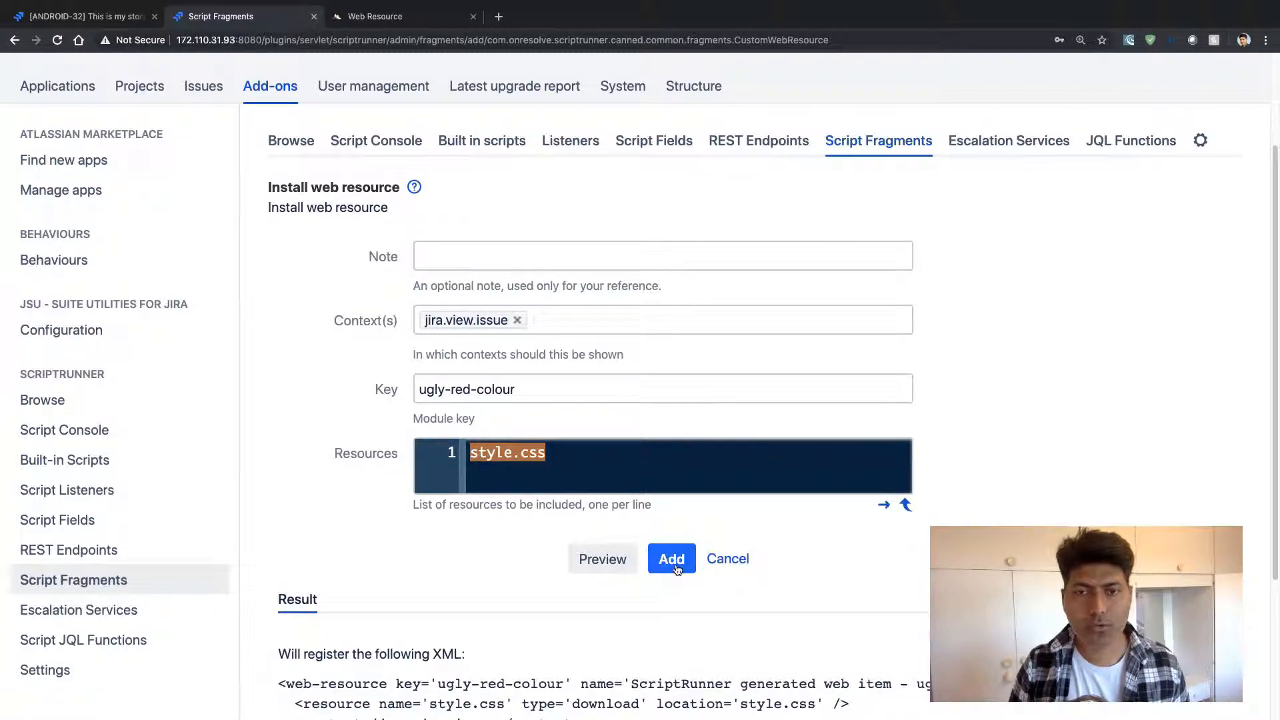
Add the ugly-red-colour web resource and return to the ANDROID-32 issue.
left_click(672, 558)
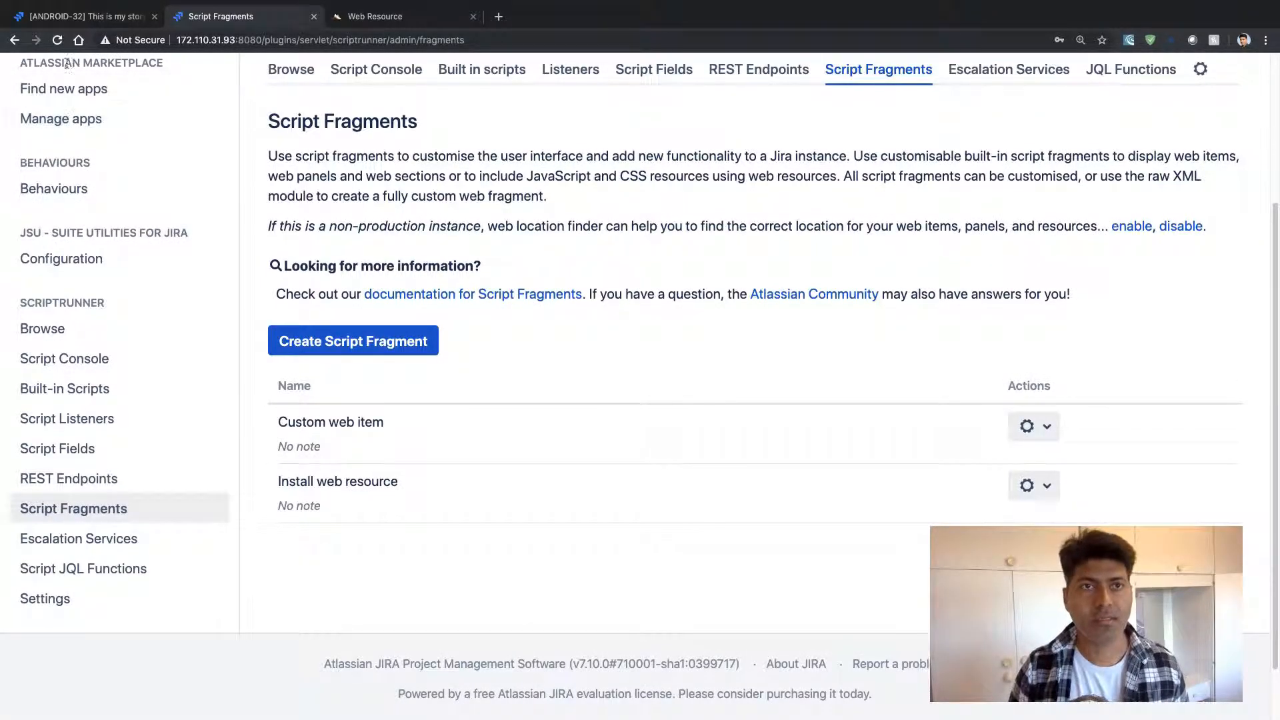
left_click(87, 16)
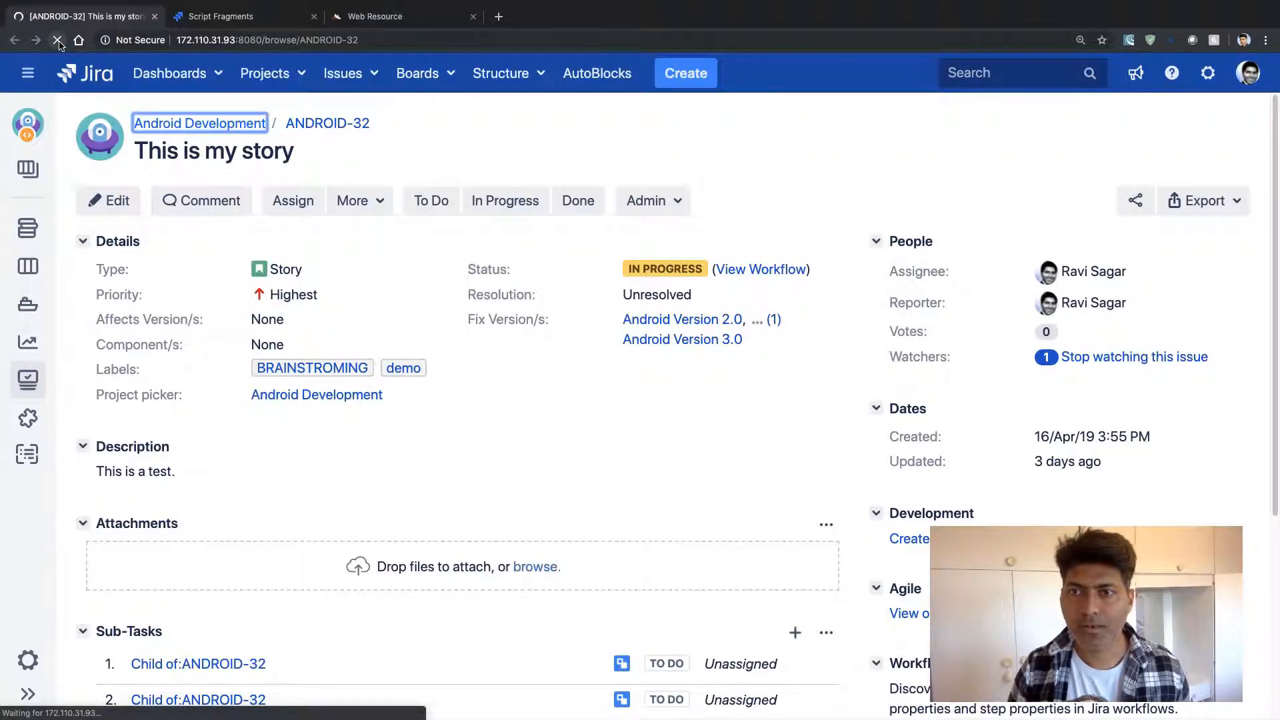
mouse_move(59, 40)
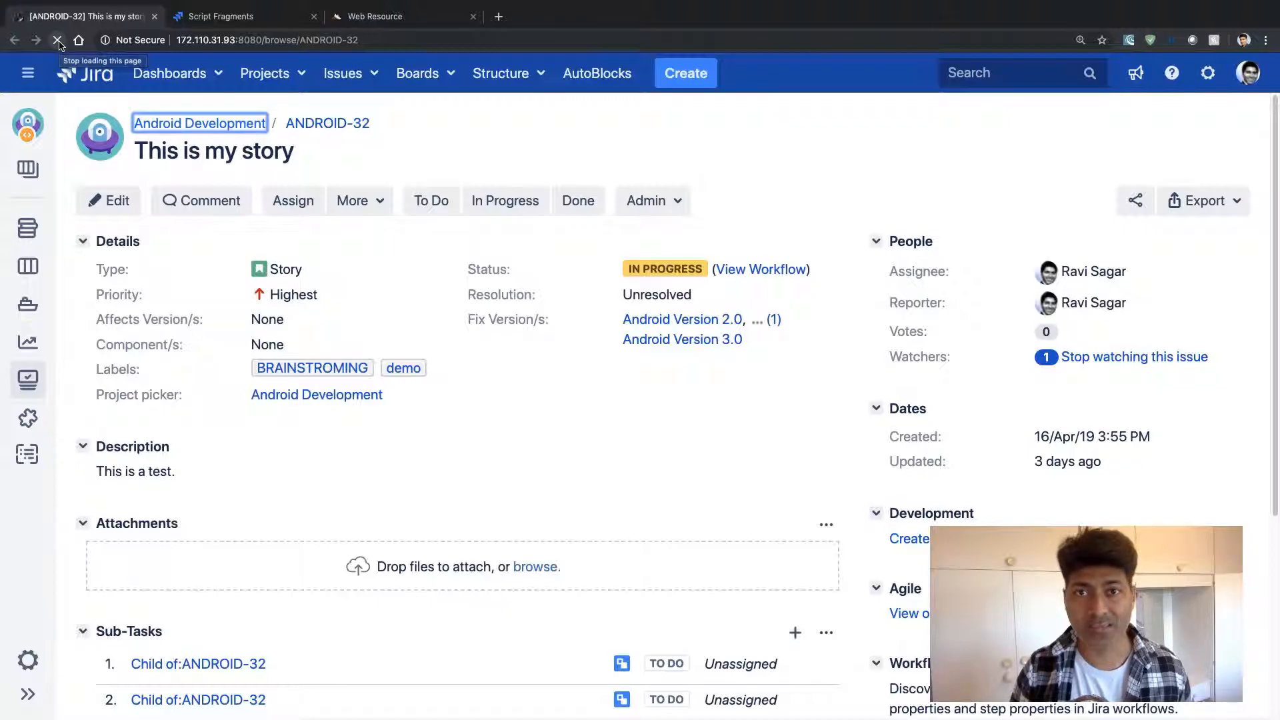
Reload ANDROID-32 so the People panel turns red and inspect it.
left_click(59, 41)
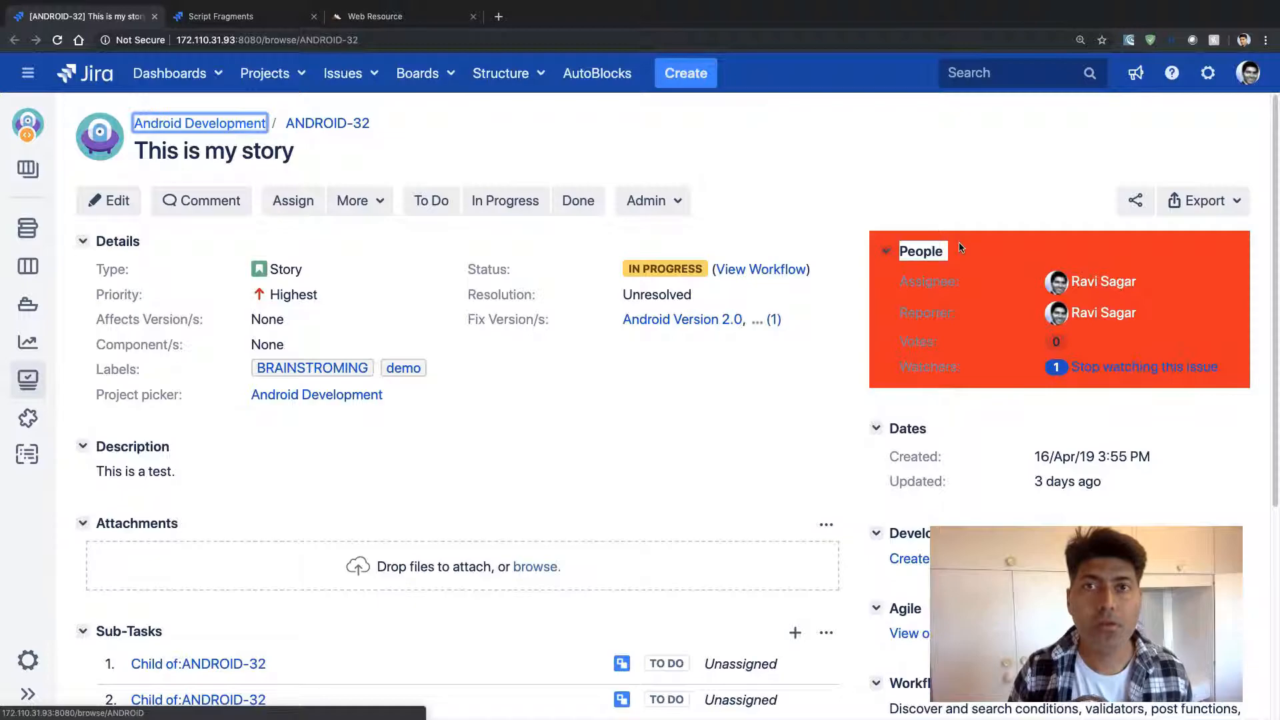
right_click(960, 248)
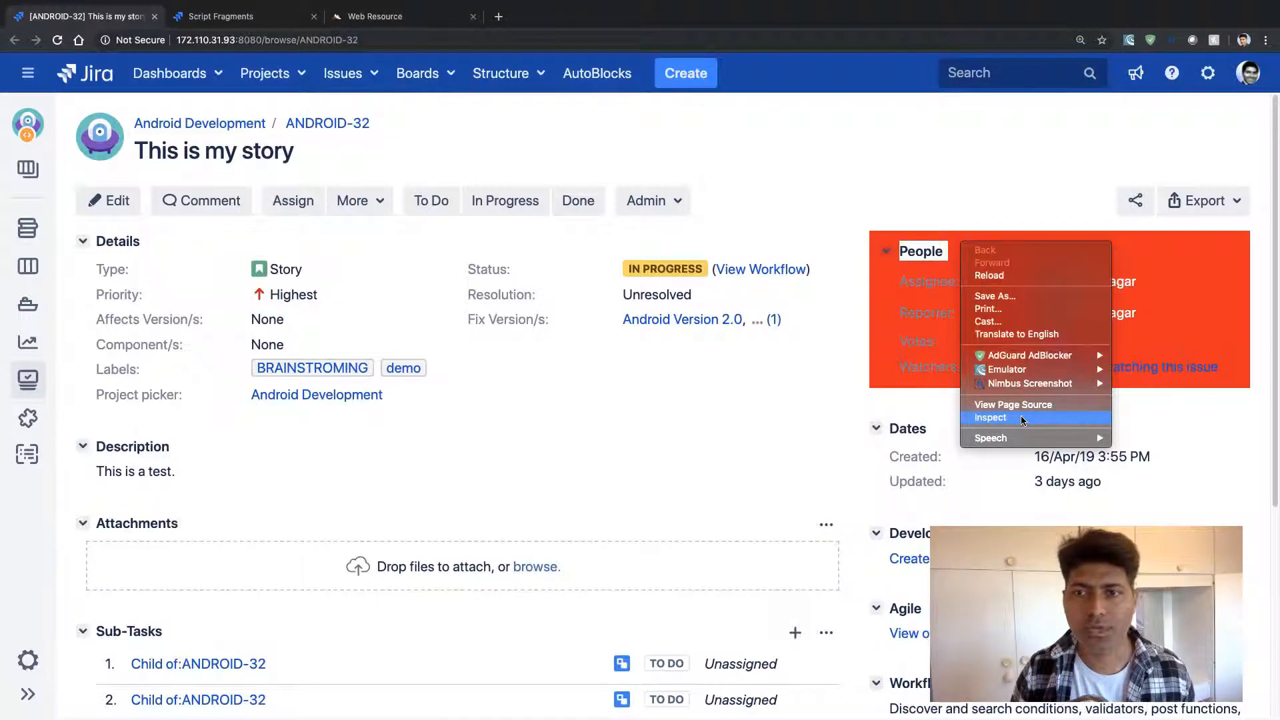
left_click(989, 418)
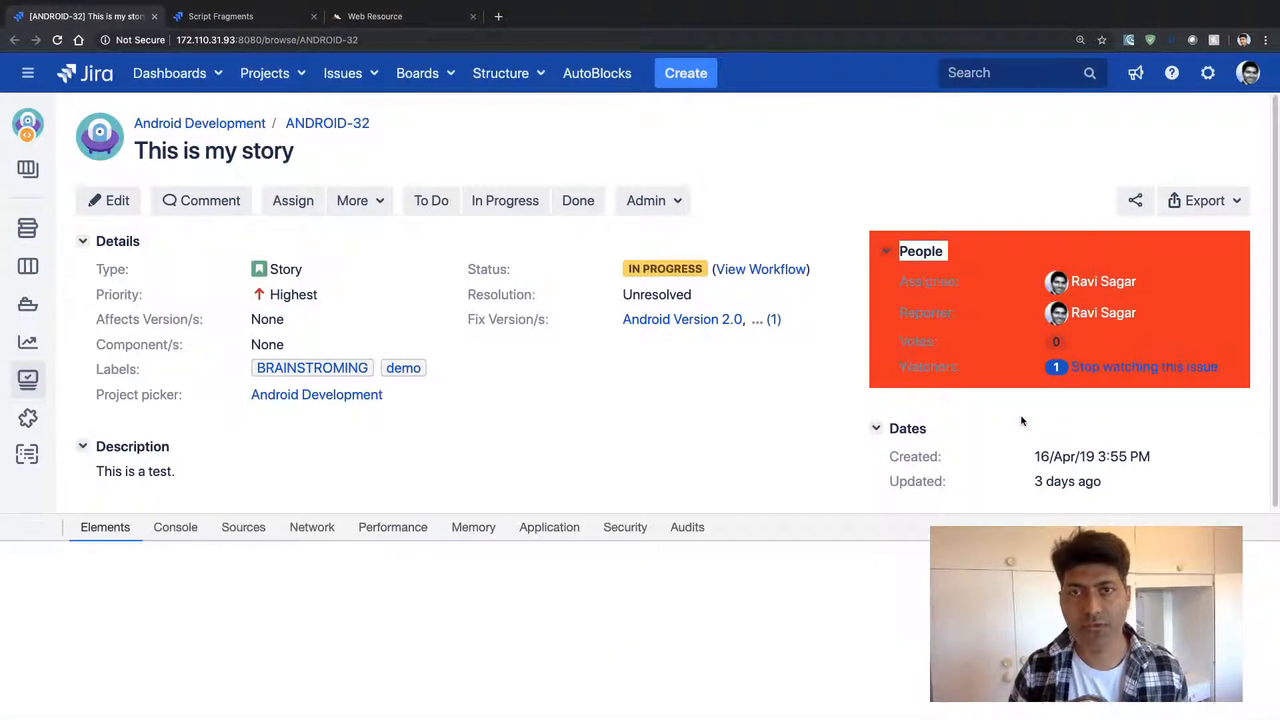